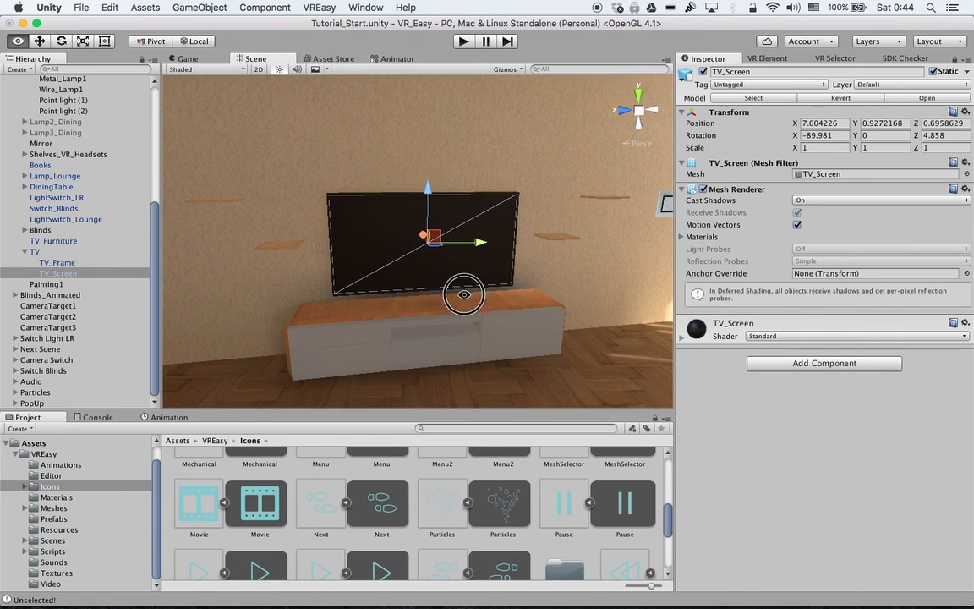
Bring up the VREasy element creator set to a BUTTON_2D element named PlayMovie.
left_click(767, 58)
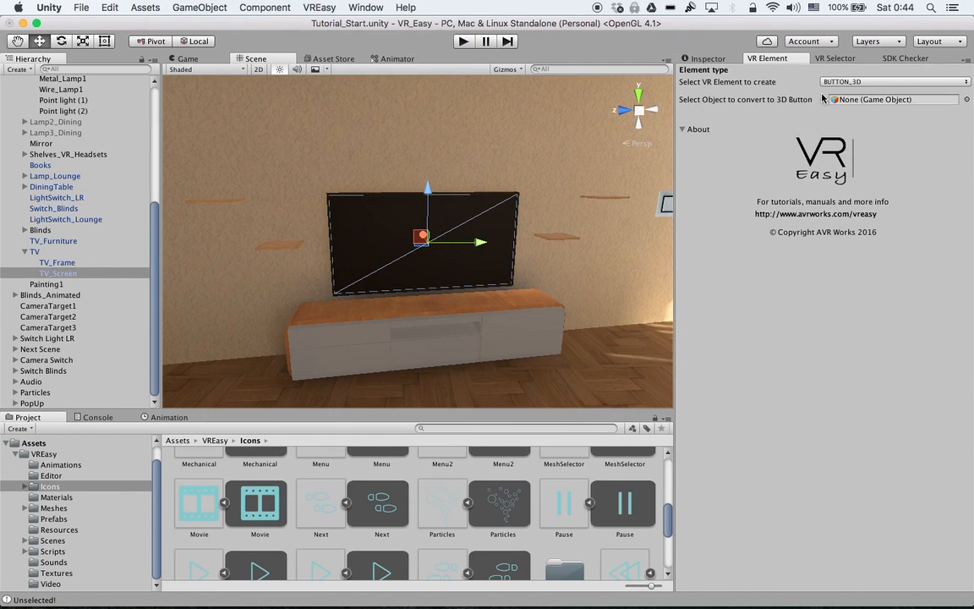
left_click(882, 81)
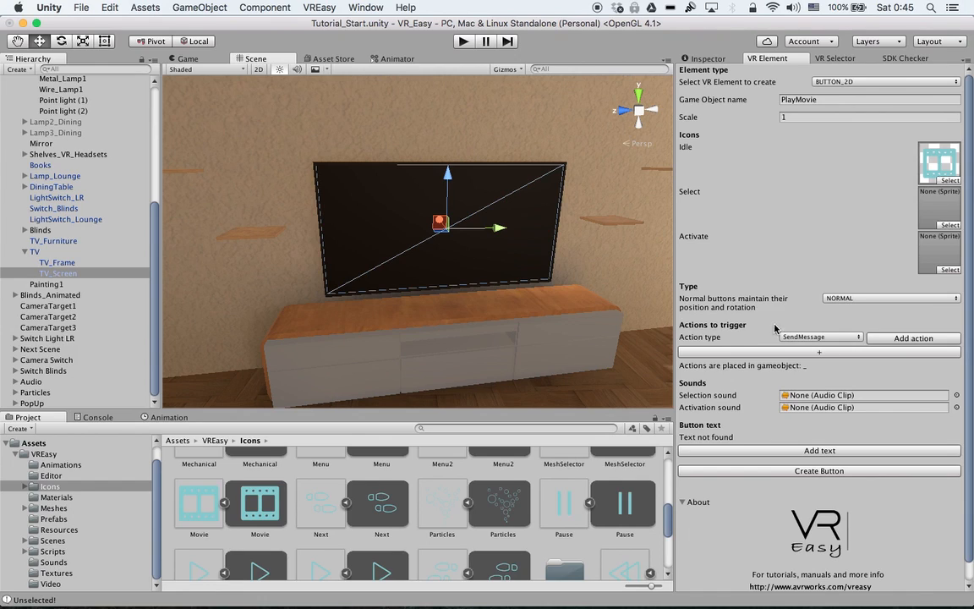
mouse_move(815, 344)
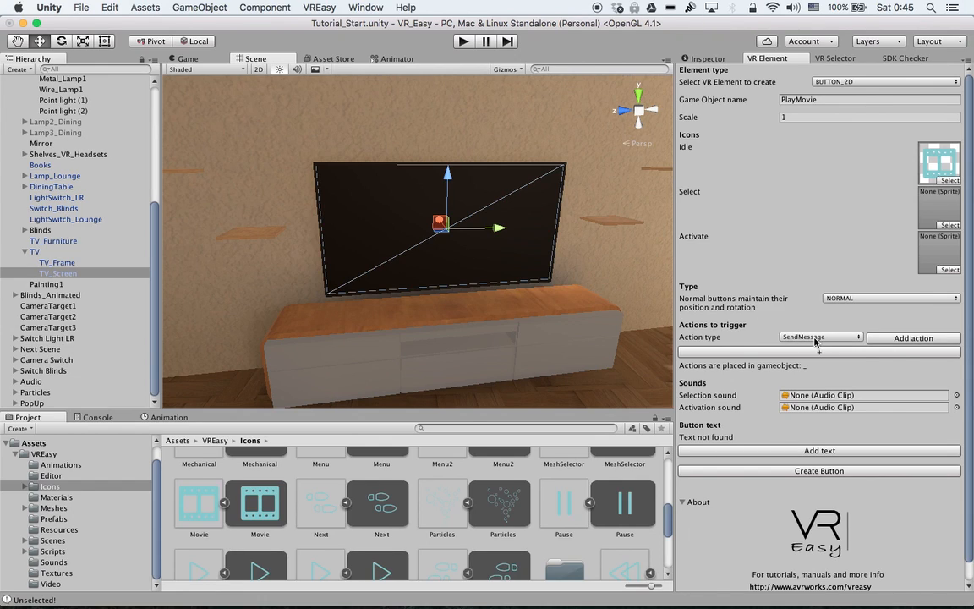
mouse_move(816, 342)
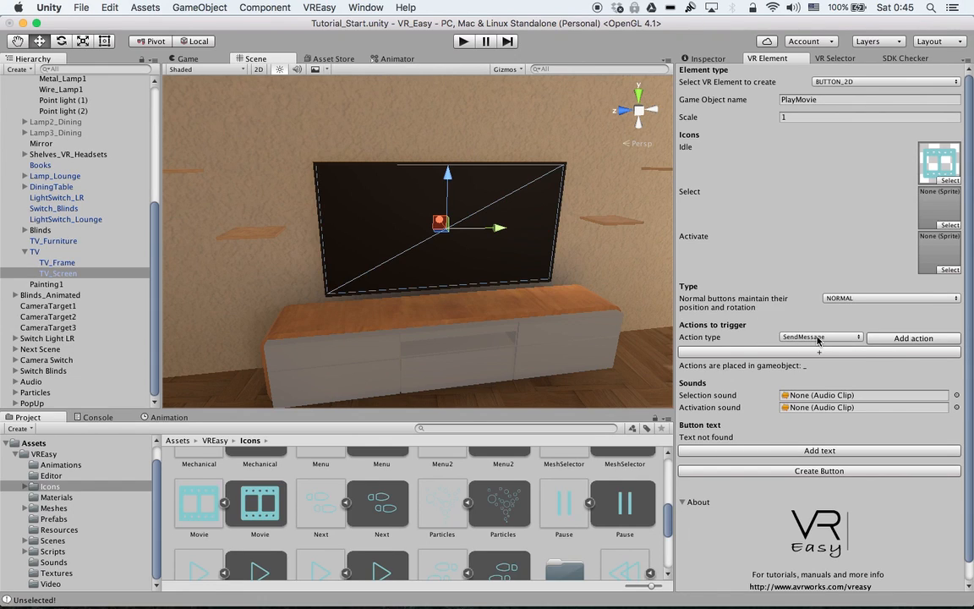
mouse_move(822, 332)
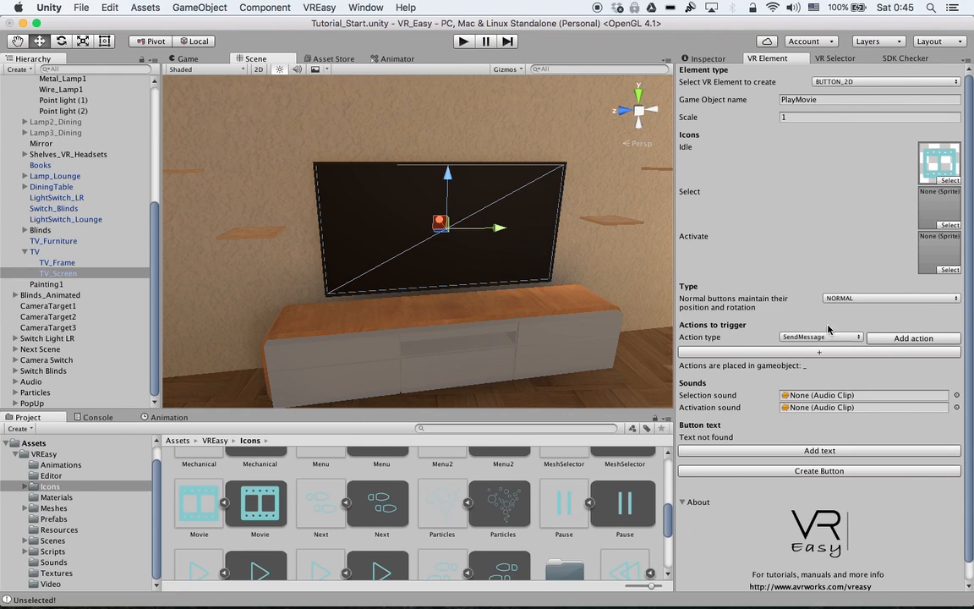
mouse_move(762, 135)
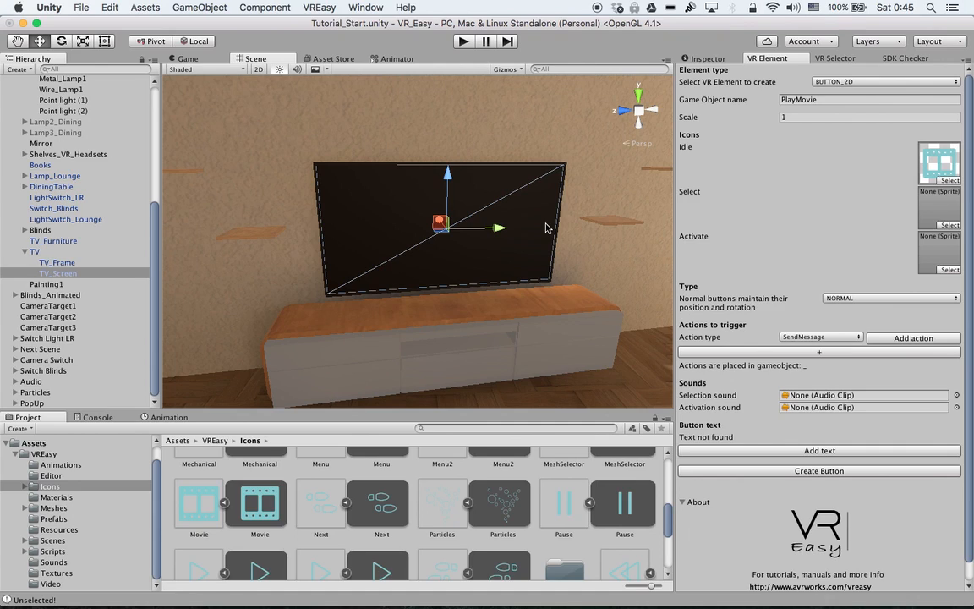
mouse_move(554, 210)
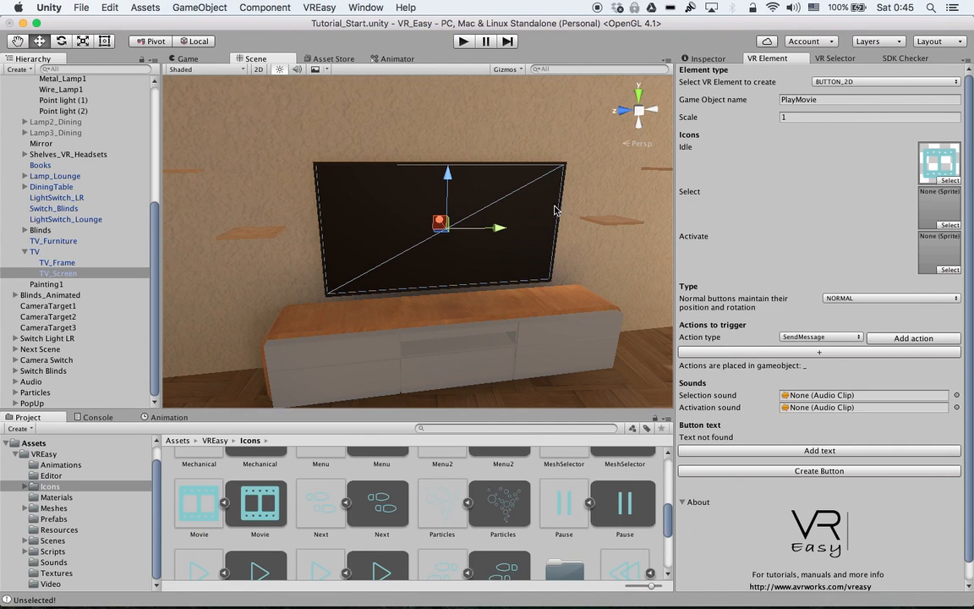
mouse_move(388, 123)
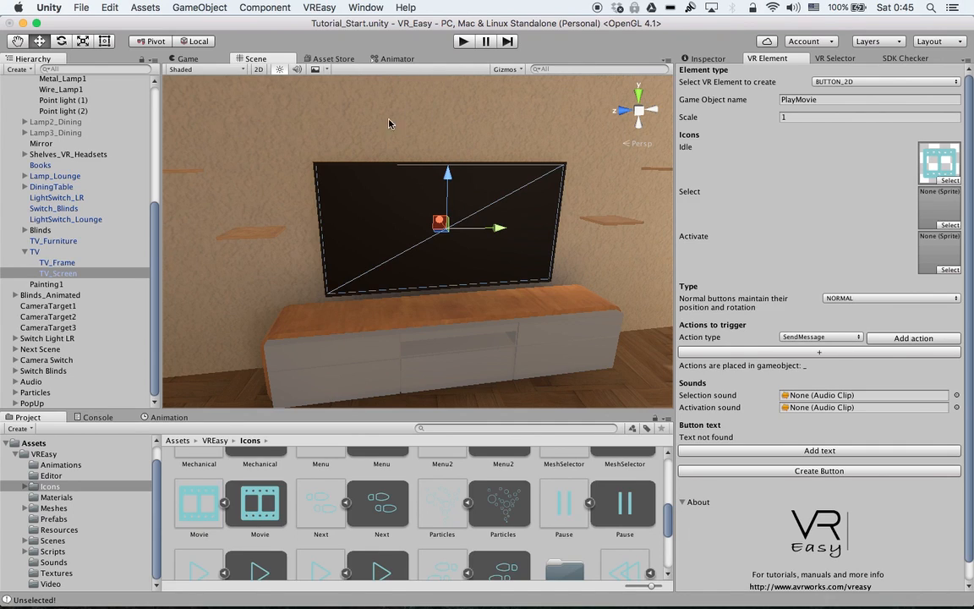
mouse_move(440, 112)
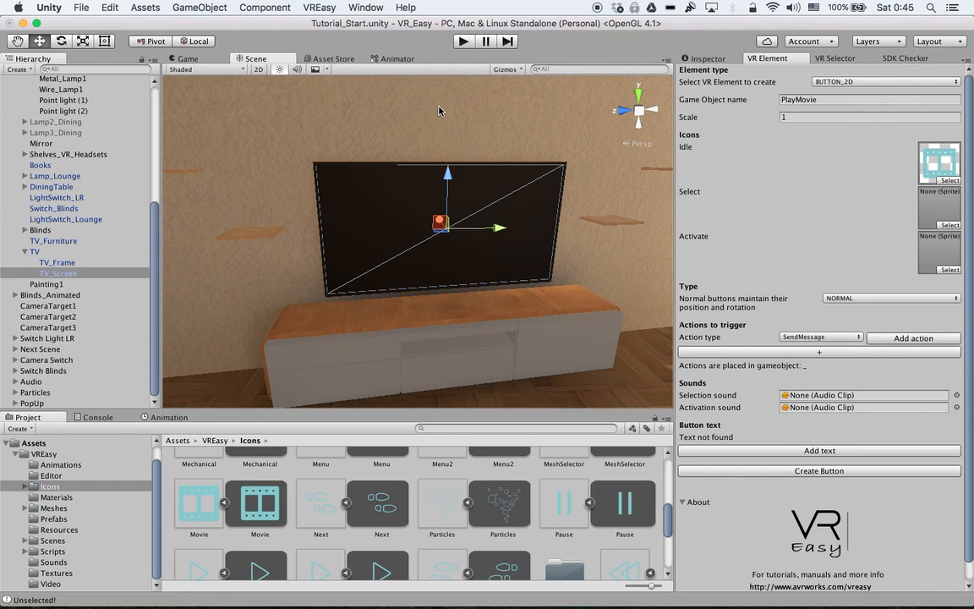
mouse_move(438, 355)
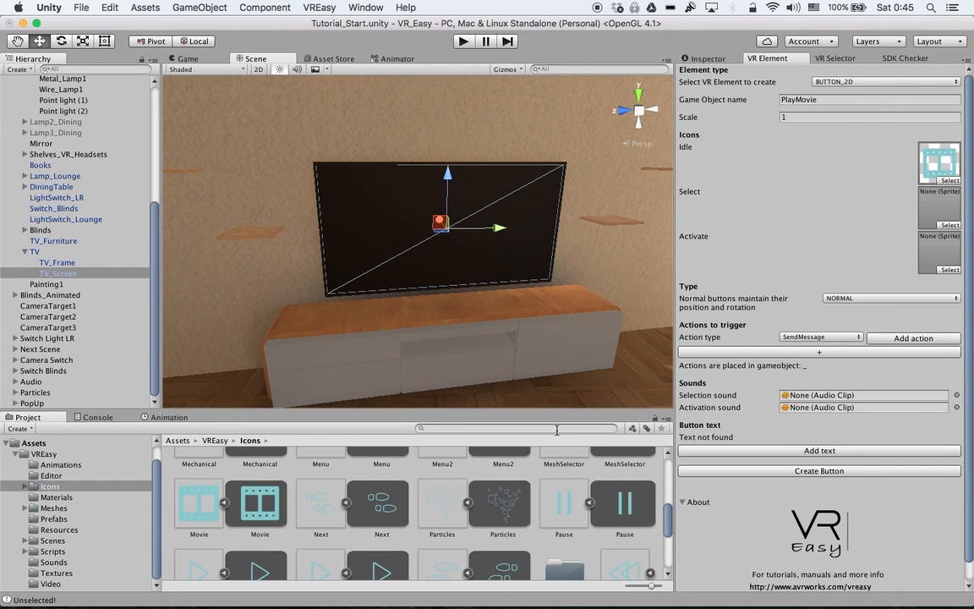
mouse_move(520, 261)
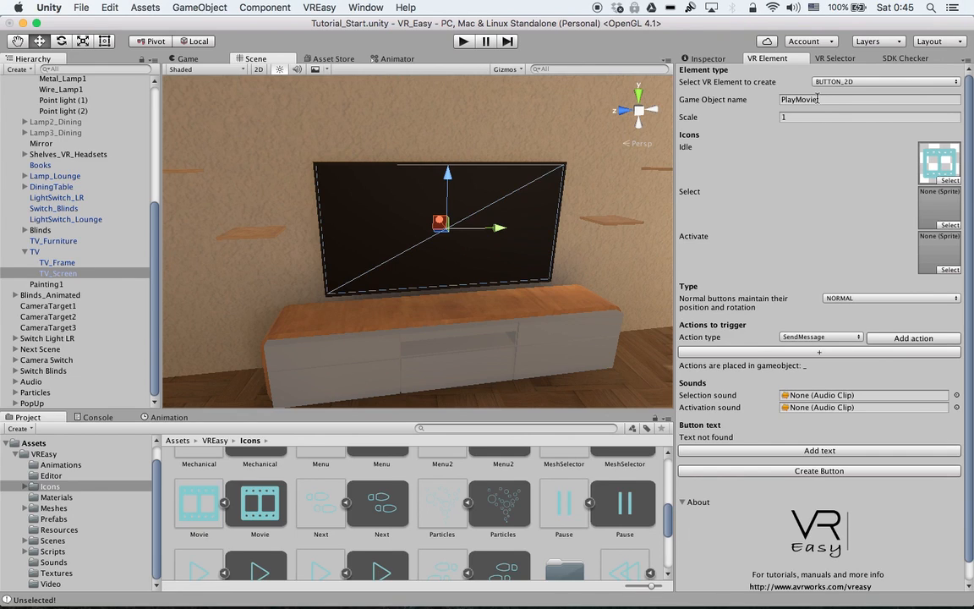
Make TV_Screen a BUTTON_3D element with BOX collider and SendMessage action type.
left_click(884, 81)
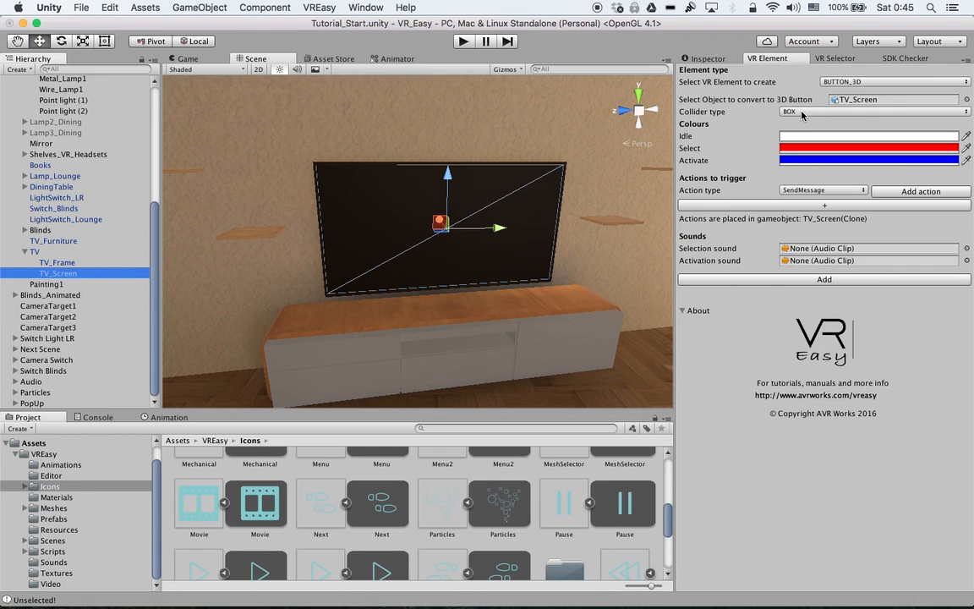
mouse_move(742, 139)
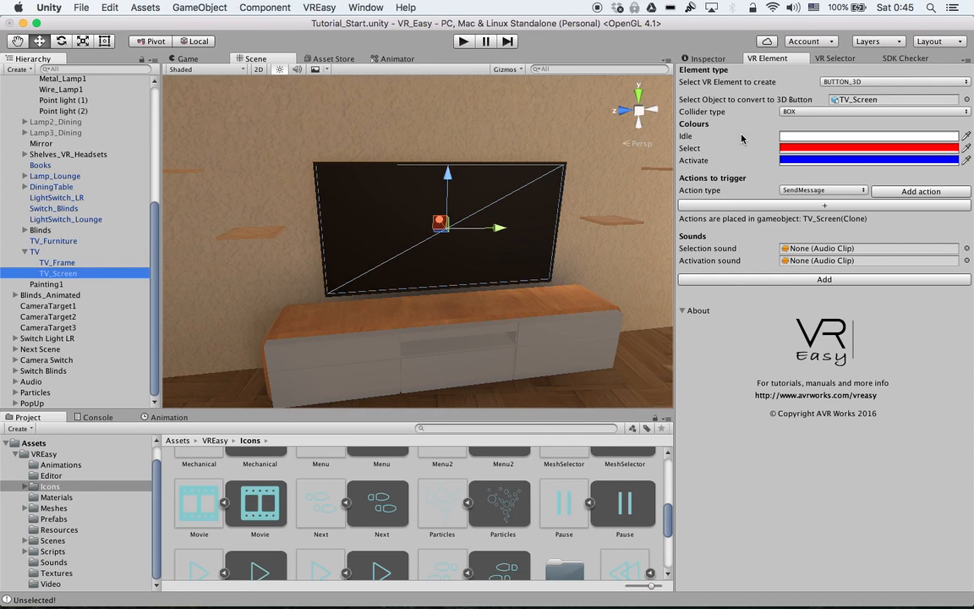
mouse_move(805, 156)
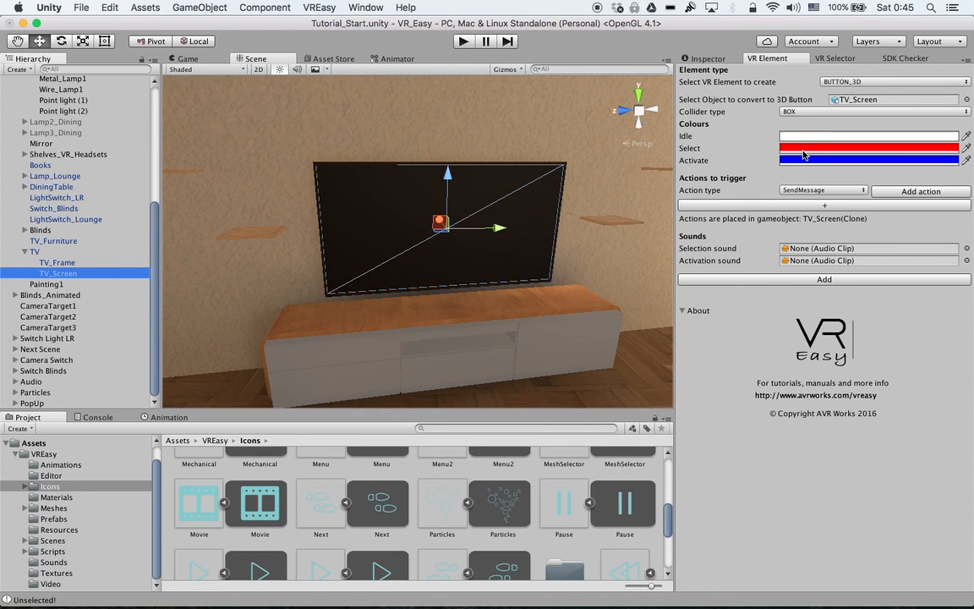
left_click(822, 189)
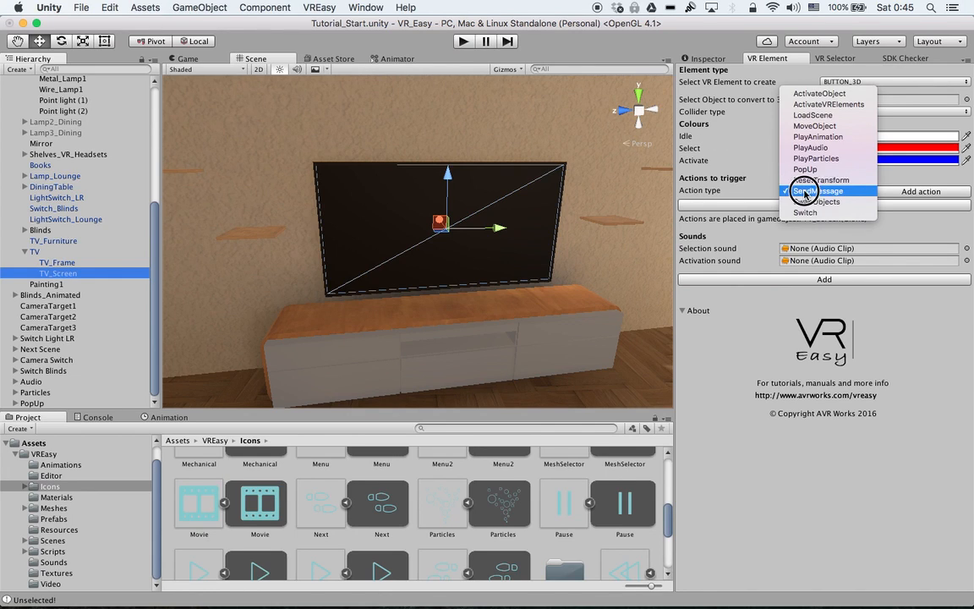
left_click(819, 189)
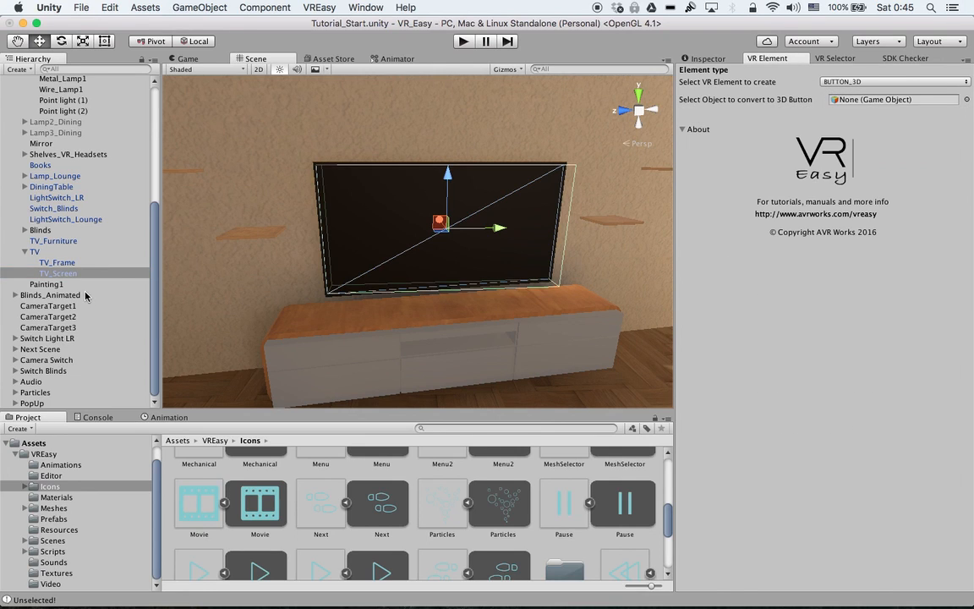
Set TV_Screen as the receiver of its own Send Message Action.
left_click(57, 272)
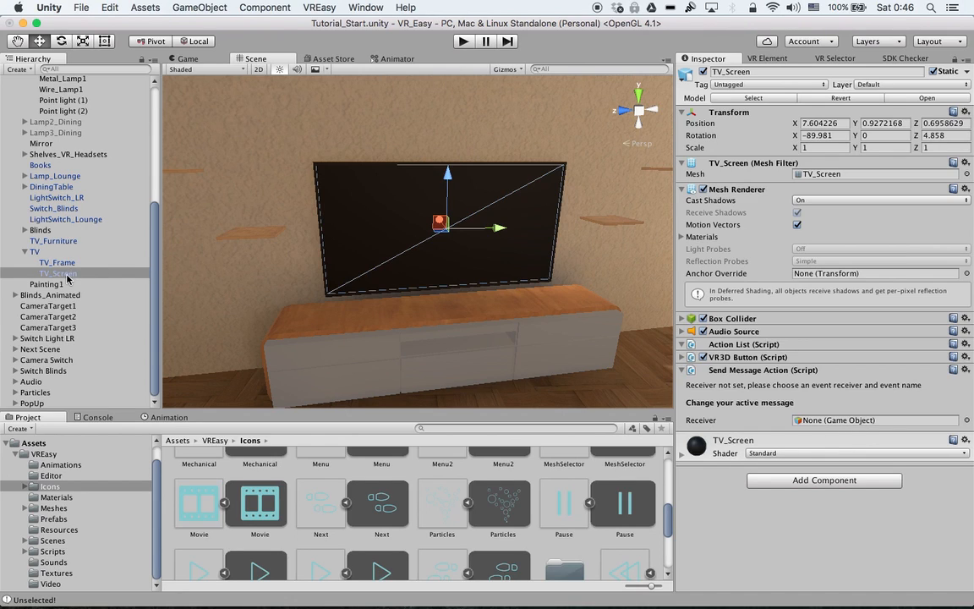
left_click(57, 274)
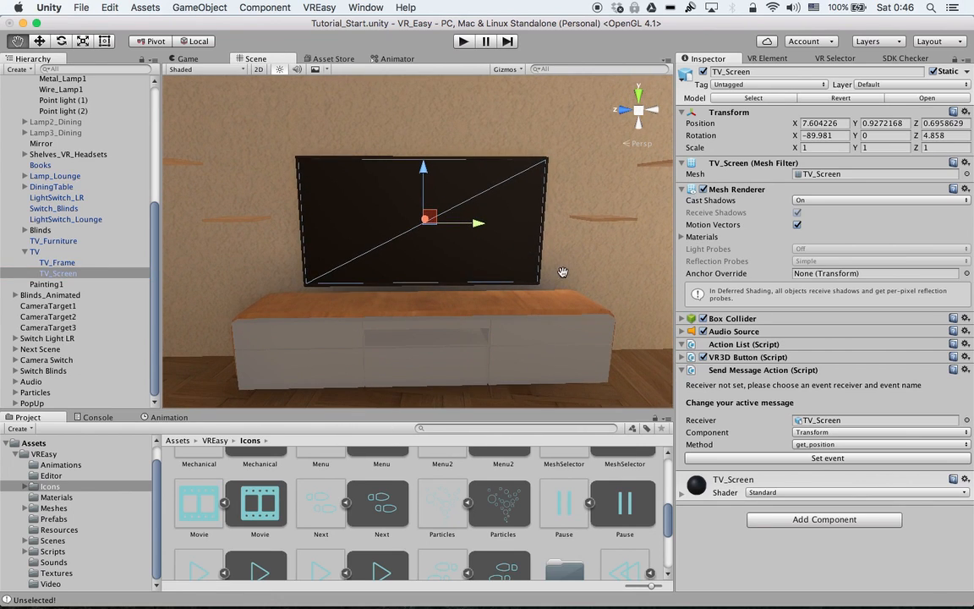
mouse_move(729, 422)
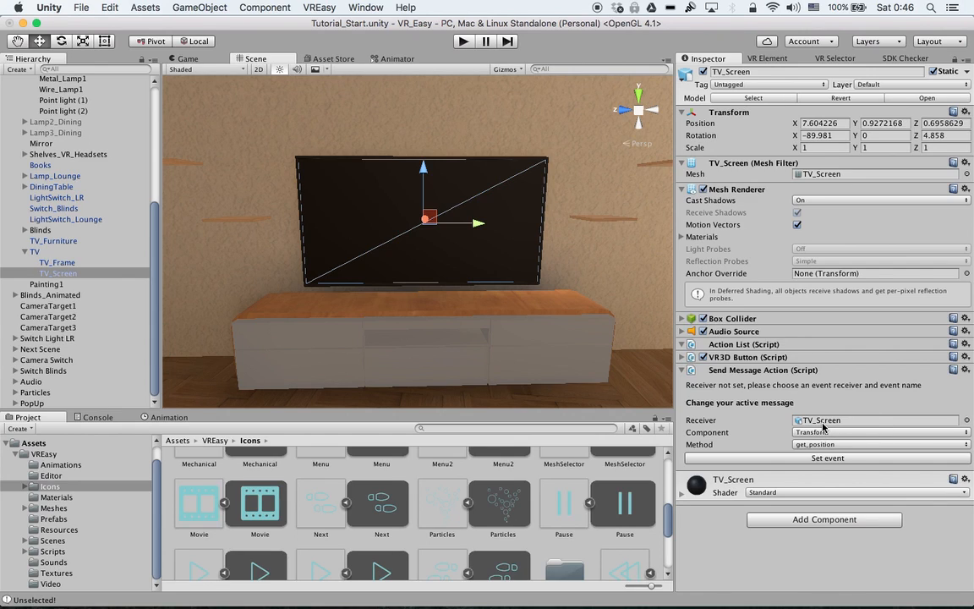
mouse_move(759, 436)
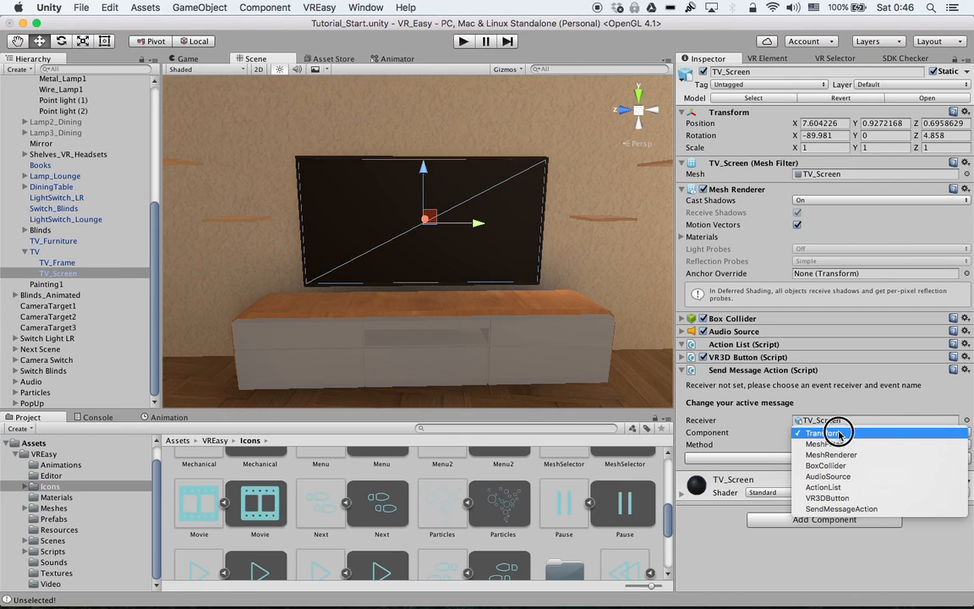
mouse_move(832, 455)
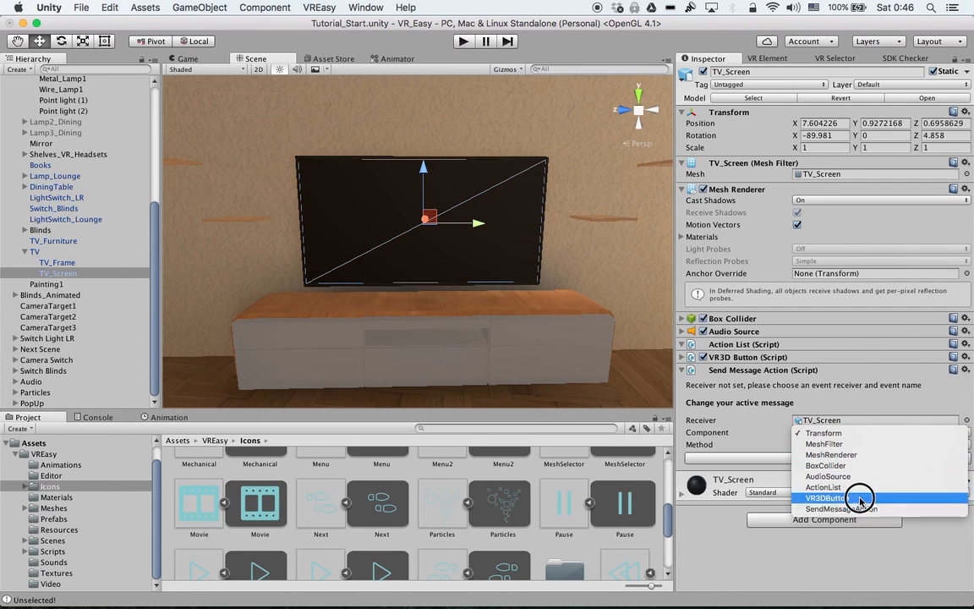
left_click(825, 433)
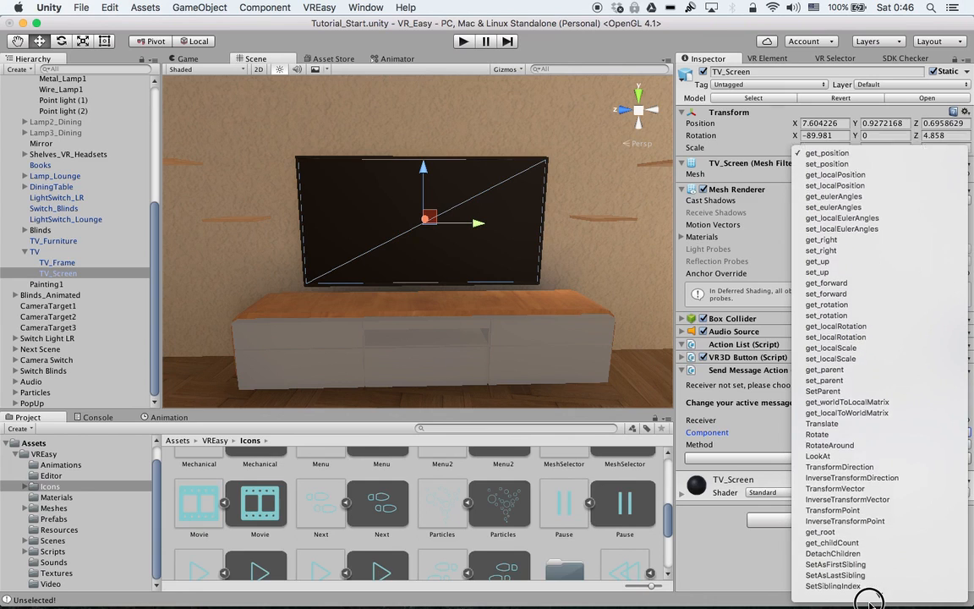
scroll("down", 3)
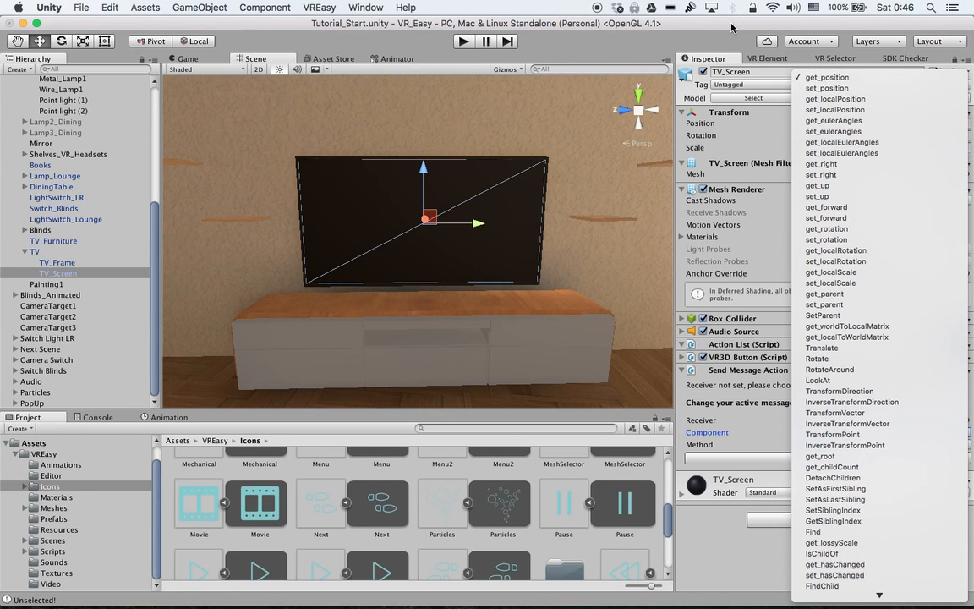
Choose Transform as the receiving component, leaving get_position as the method.
left_click(825, 78)
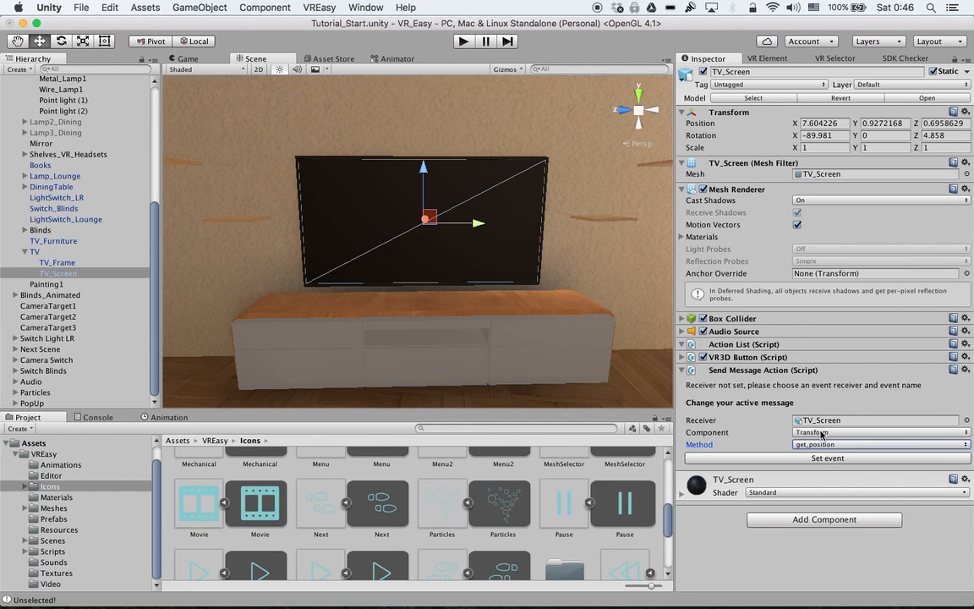
left_click(879, 433)
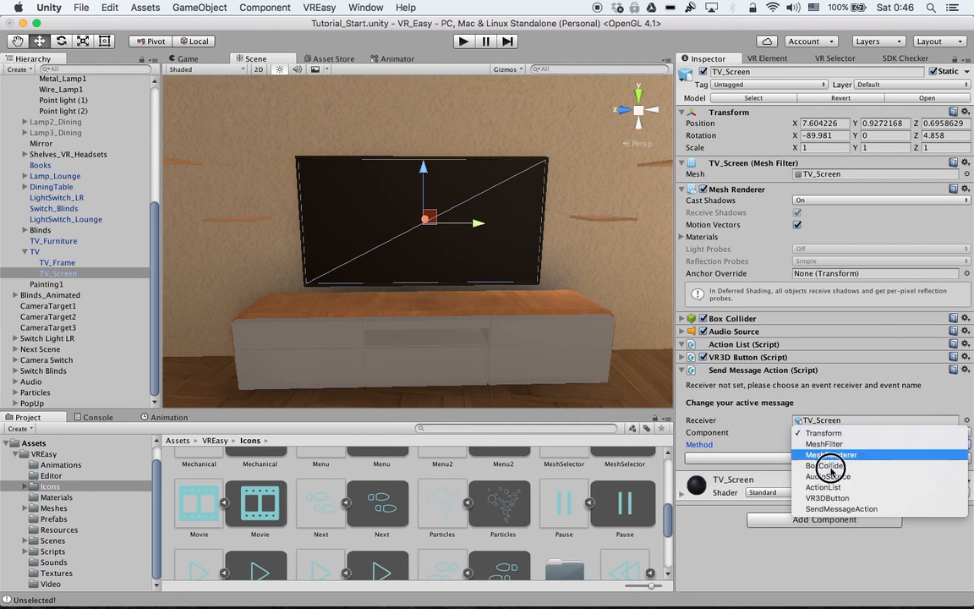
mouse_move(852, 443)
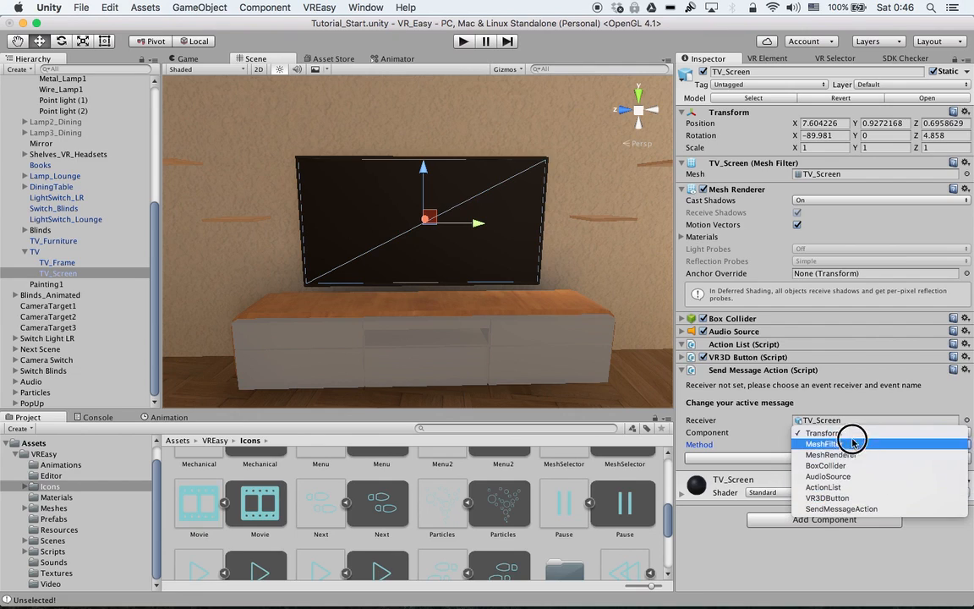
mouse_move(825, 433)
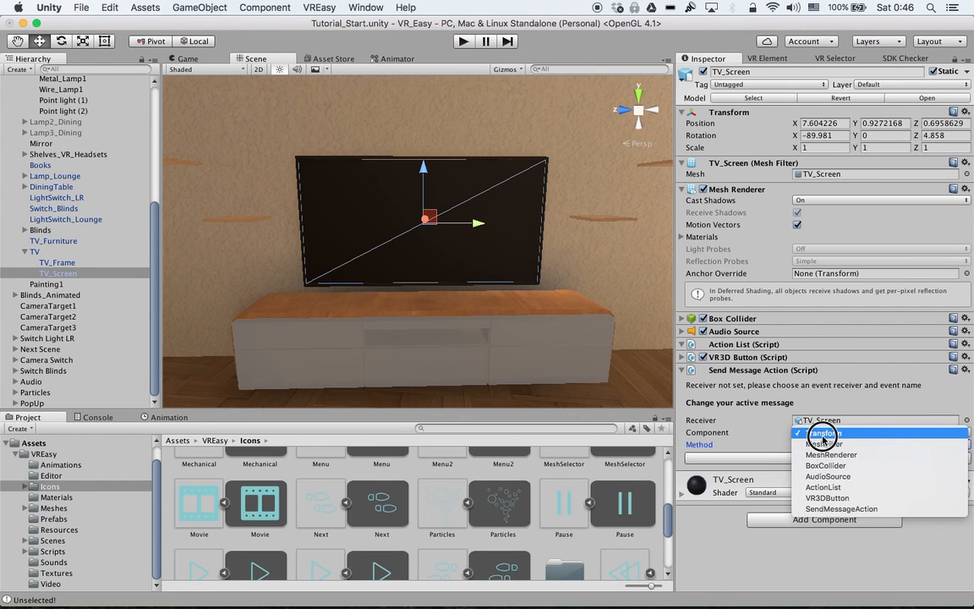
left_click(821, 432)
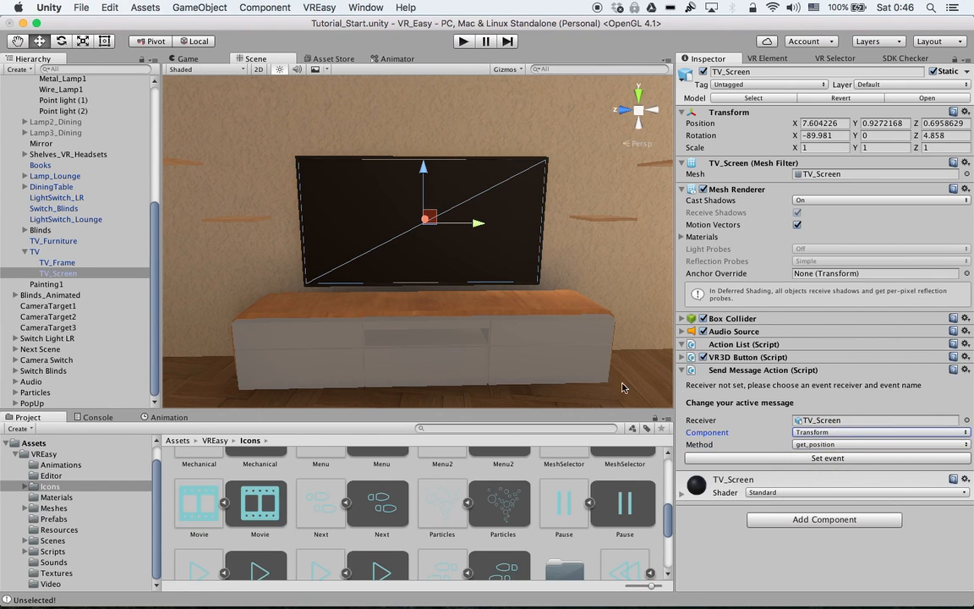
mouse_move(457, 255)
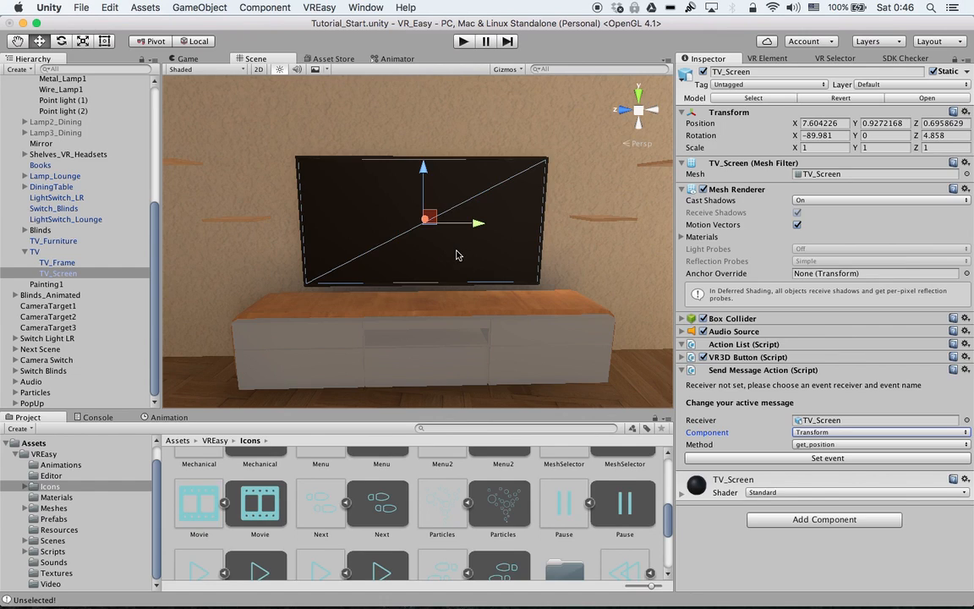
Add a Movie Player script component to TV_Screen via the component search.
left_click(823, 519)
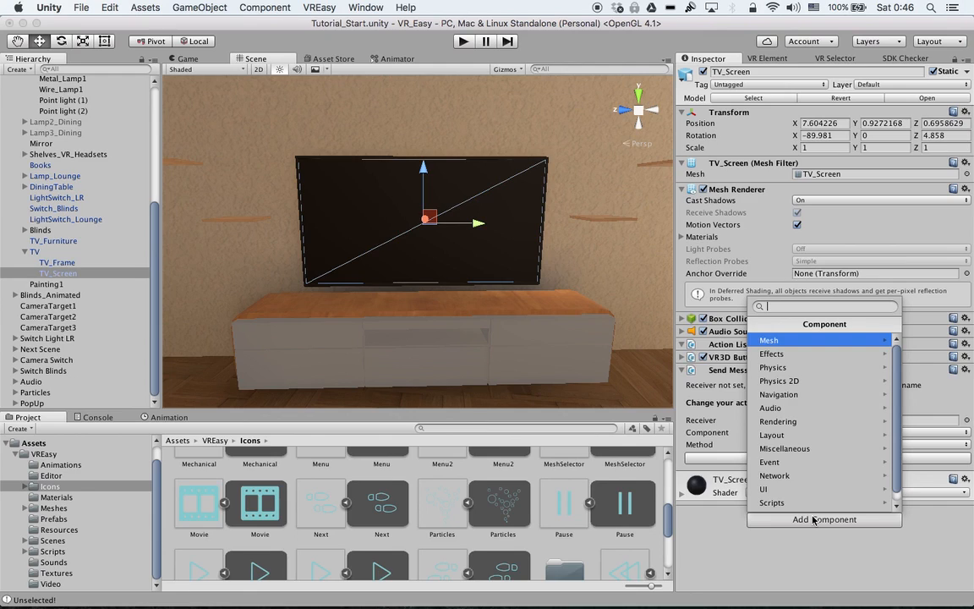
type("m")
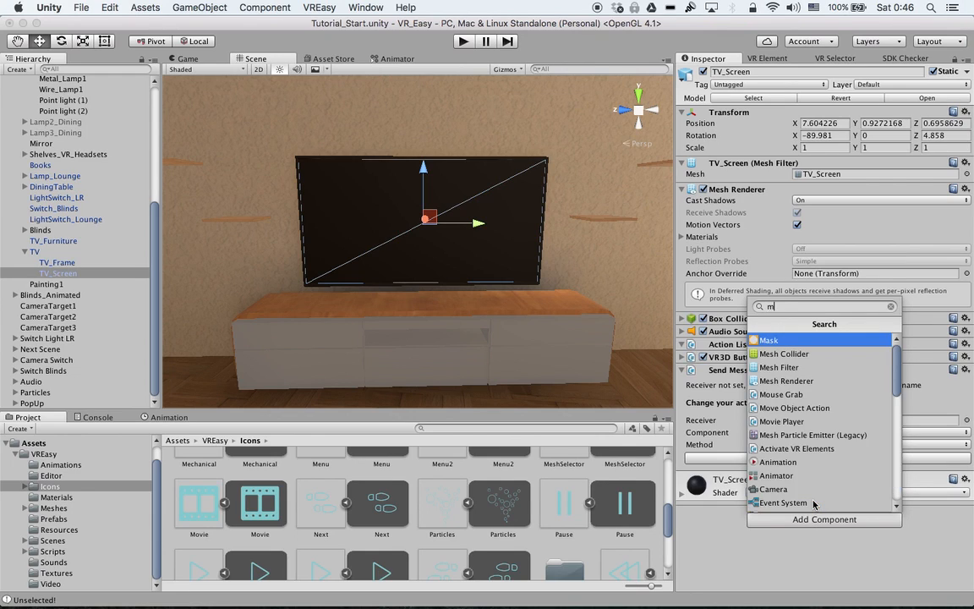
left_click(781, 421)
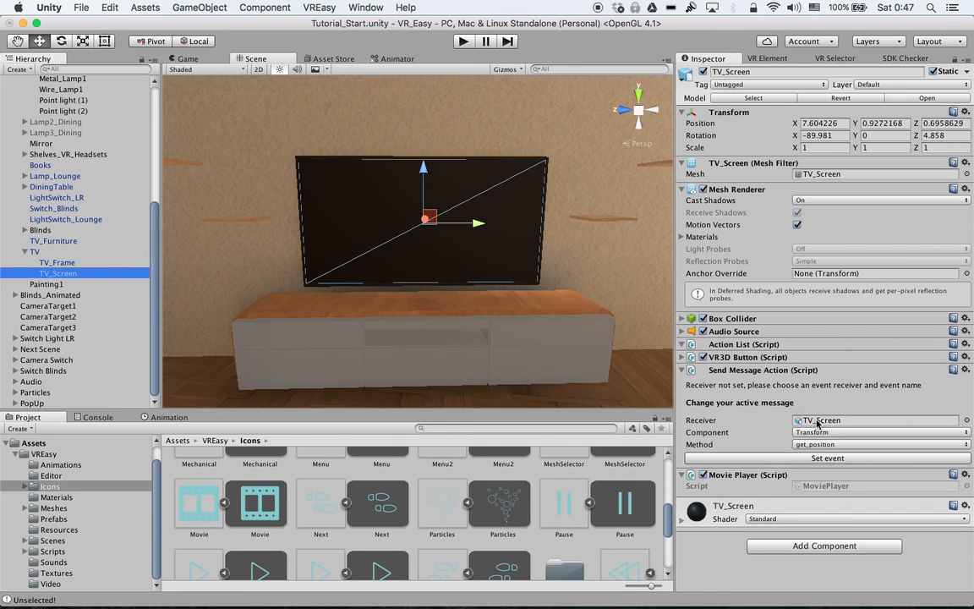
Point the send-message action at the MoviePlayer component calling its PlayMovie method.
left_click(879, 431)
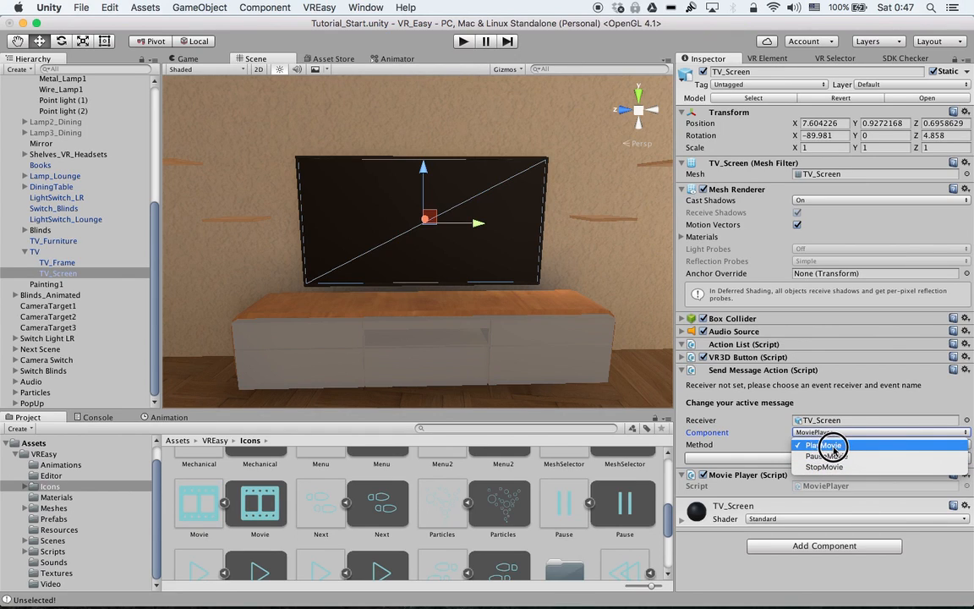
left_click(828, 445)
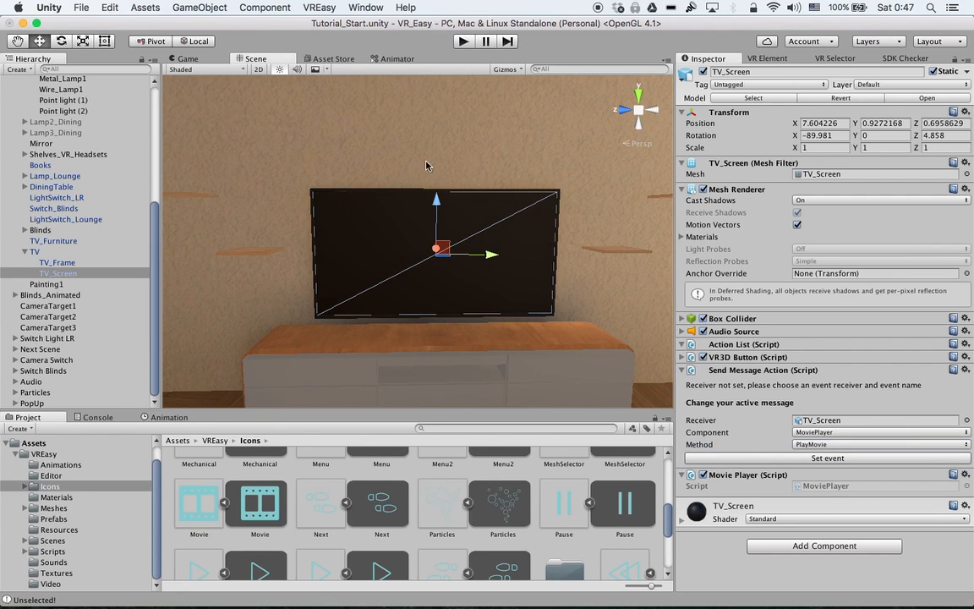
mouse_move(391, 120)
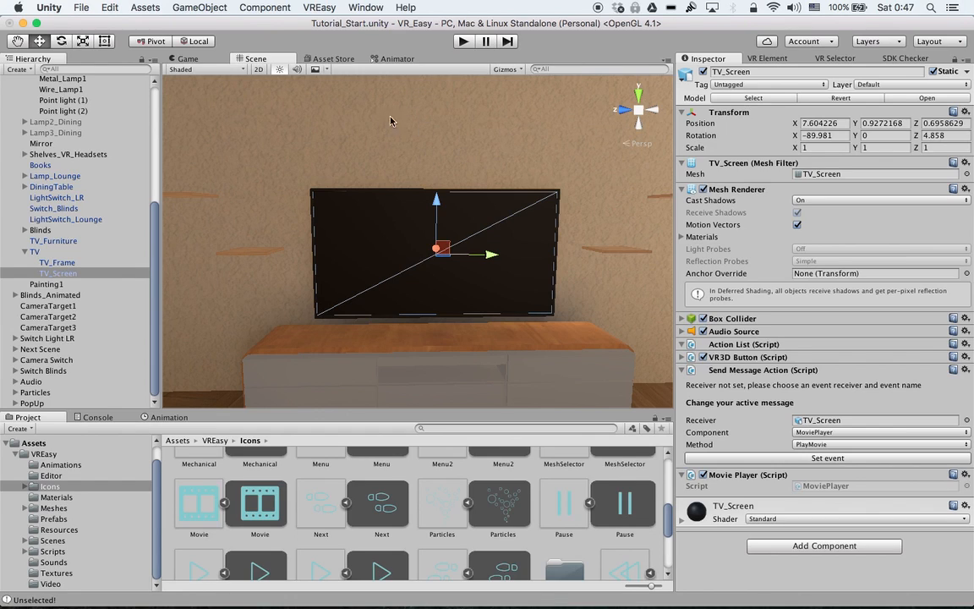
mouse_move(414, 142)
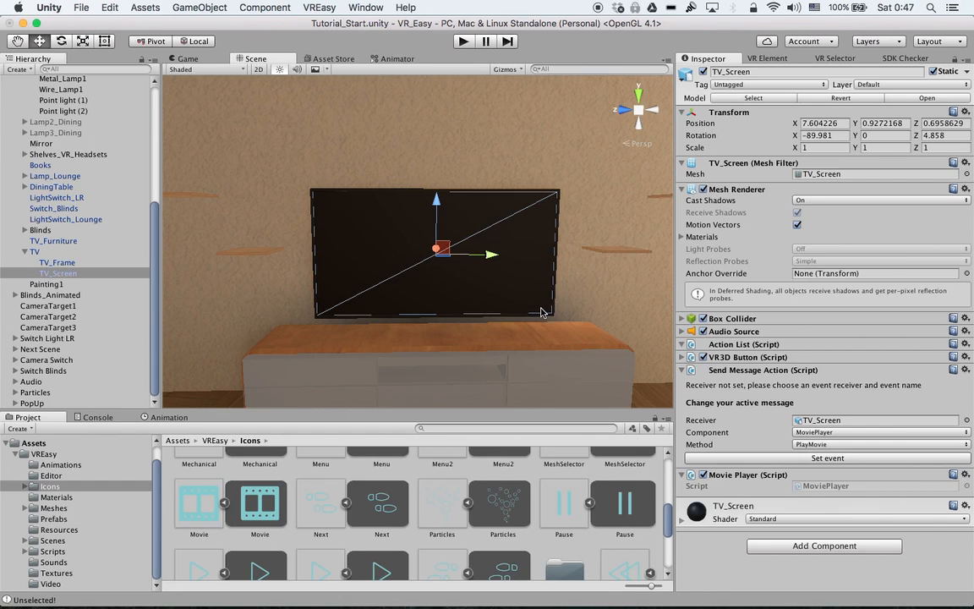
mouse_move(557, 315)
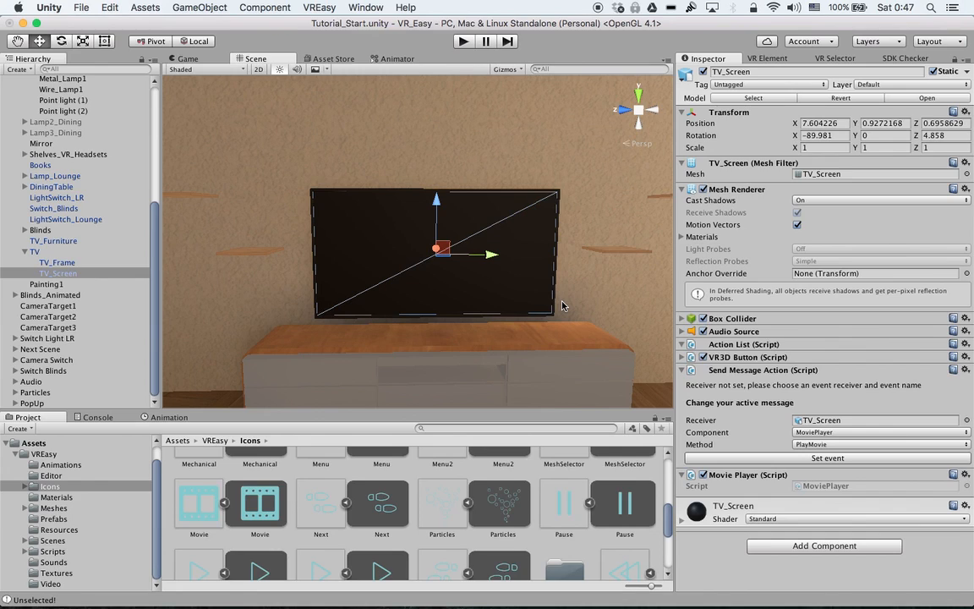
mouse_move(640, 359)
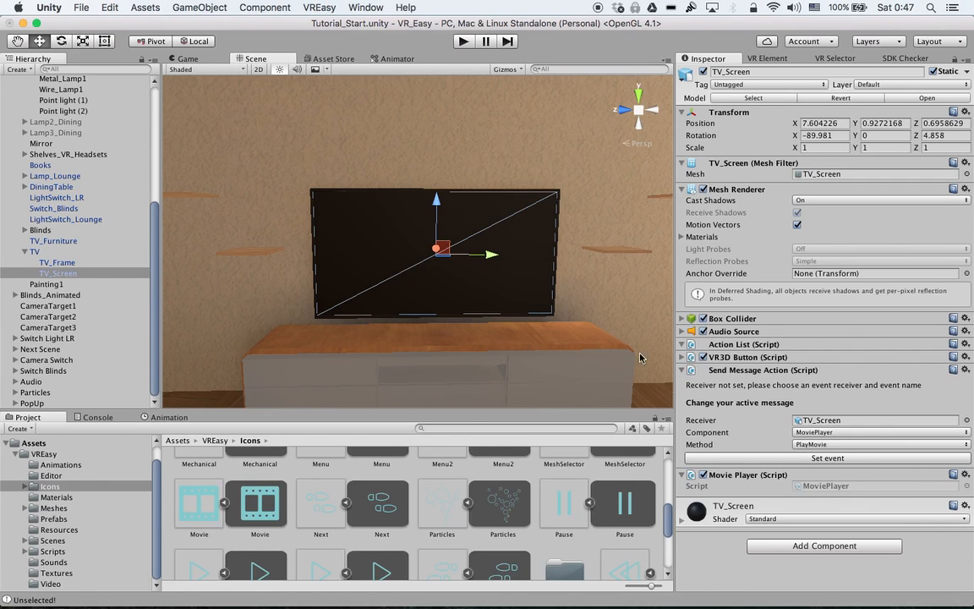
Set PlayMovie as the active message and inspect the DemoVideo clip in the Video folder.
left_click(827, 456)
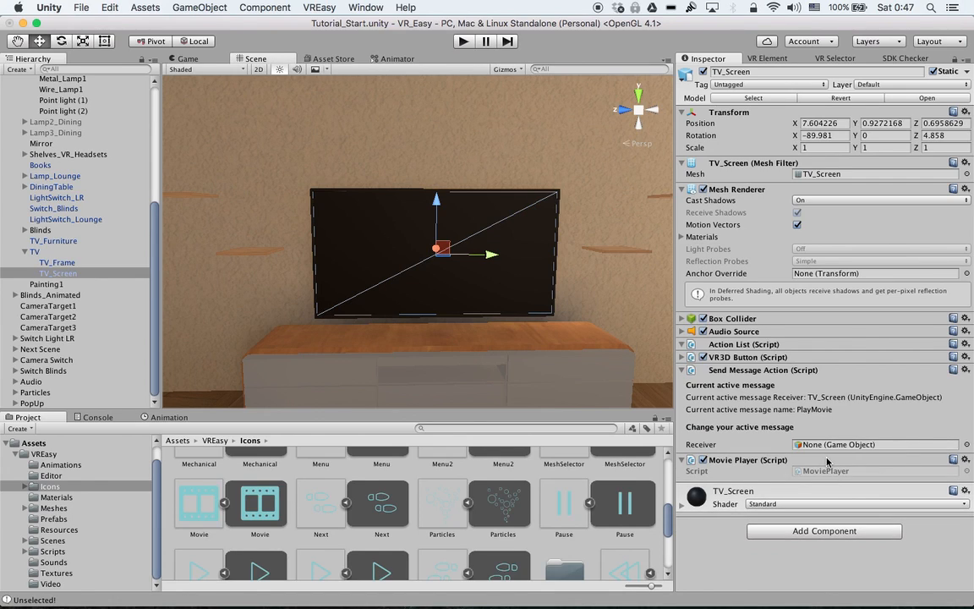
mouse_move(482, 289)
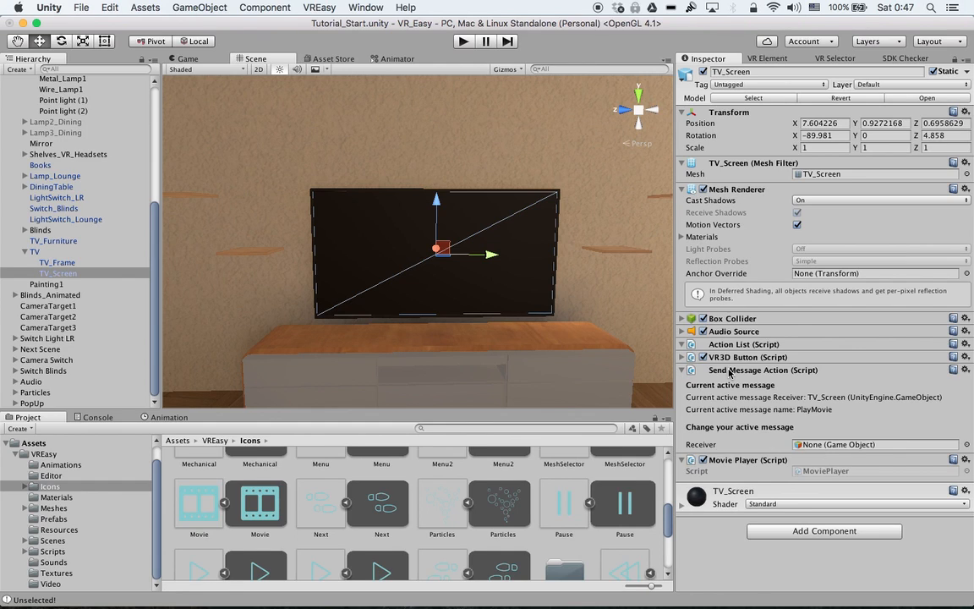
scroll("down", 3)
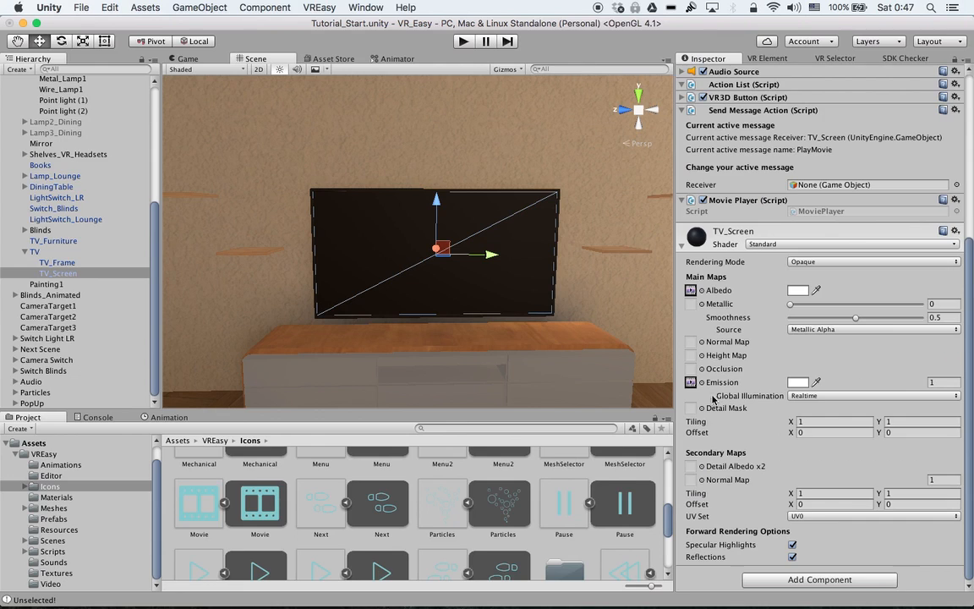
left_click(50, 583)
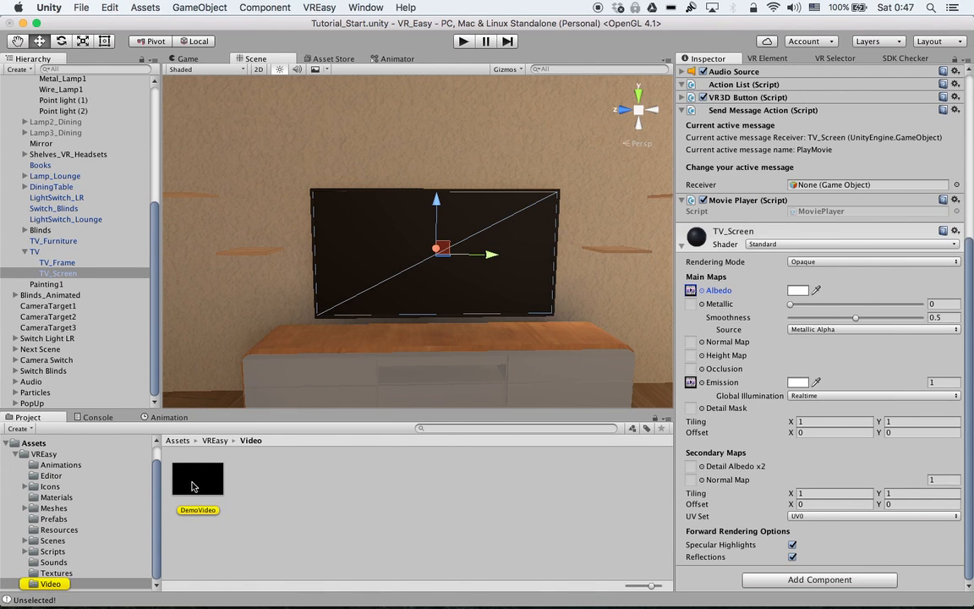
left_click(196, 478)
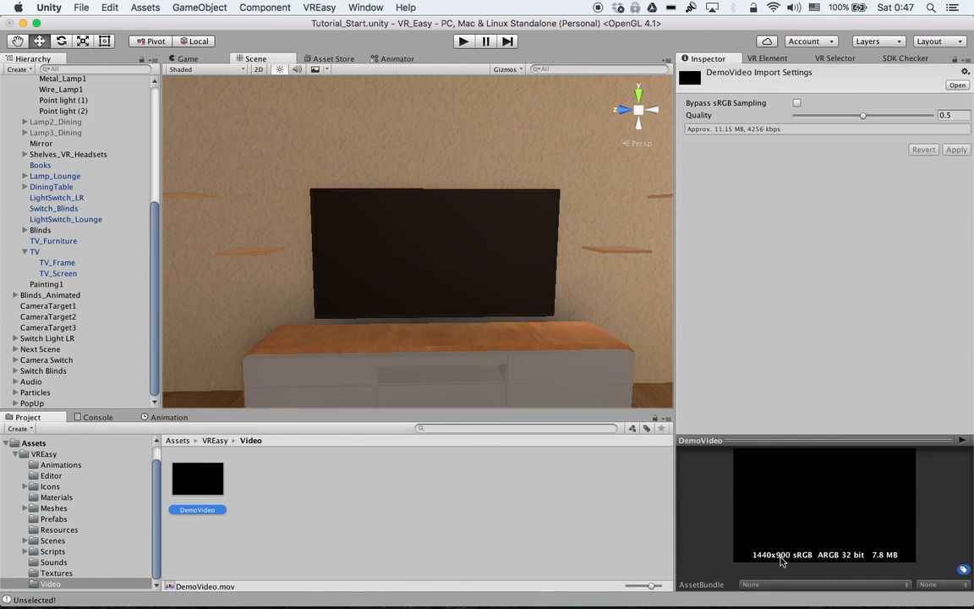
mouse_move(732, 497)
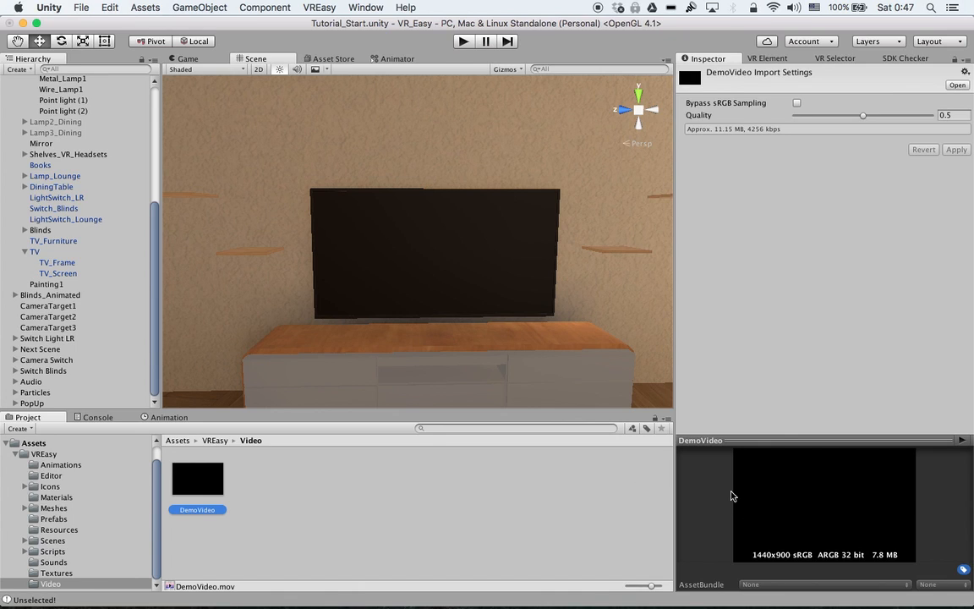
Reselect TV_Screen in the scene and head to the Play button.
left_click(58, 262)
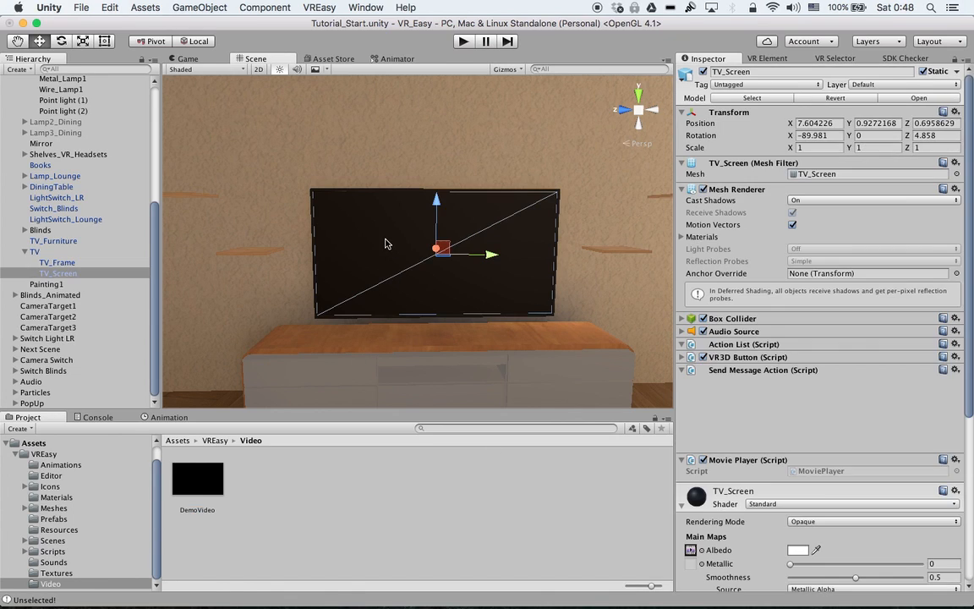
left_click(463, 41)
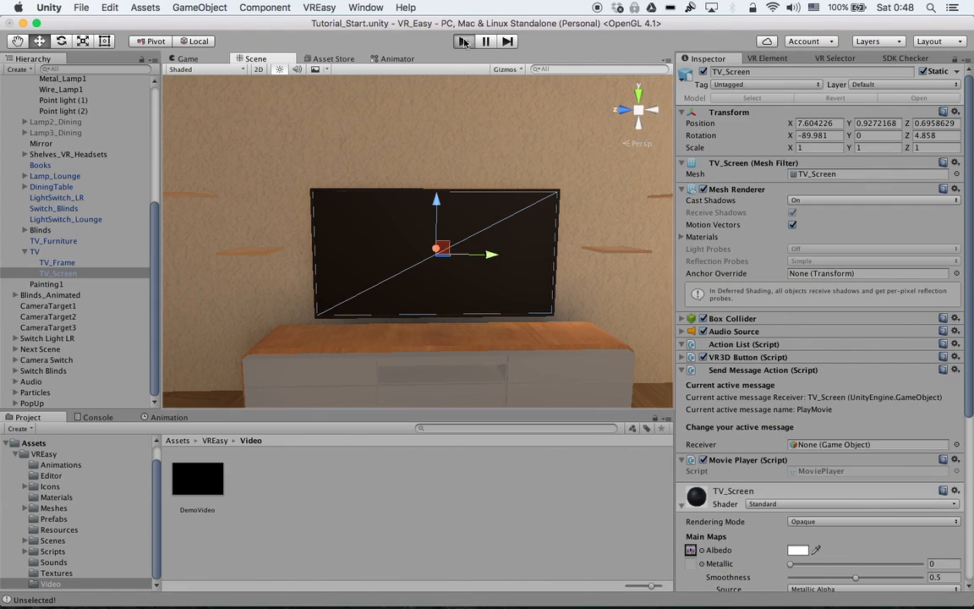
In Play mode, aim the main camera at the TV to trigger the demo video, then stop playing.
left_click(463, 40)
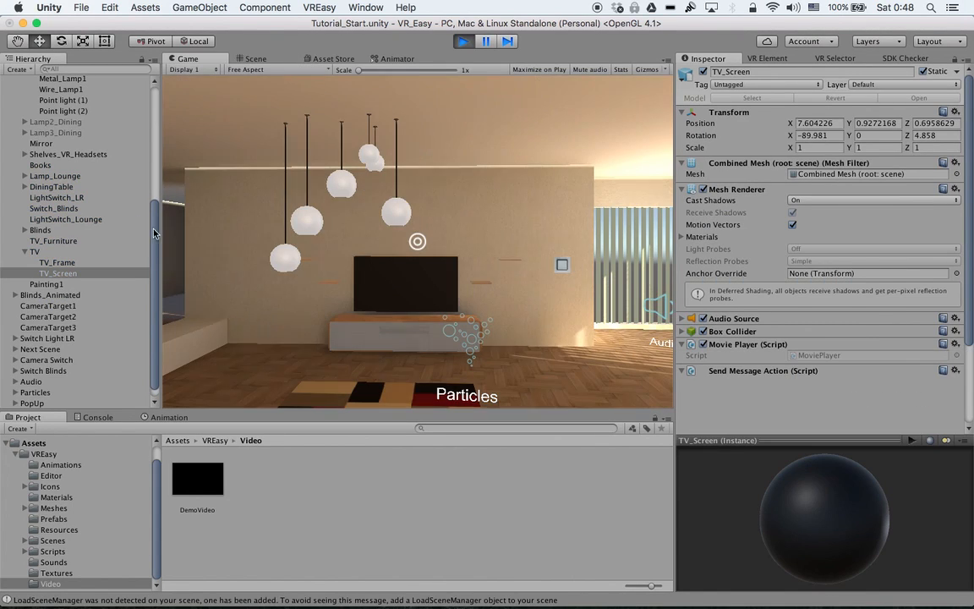
left_click(44, 91)
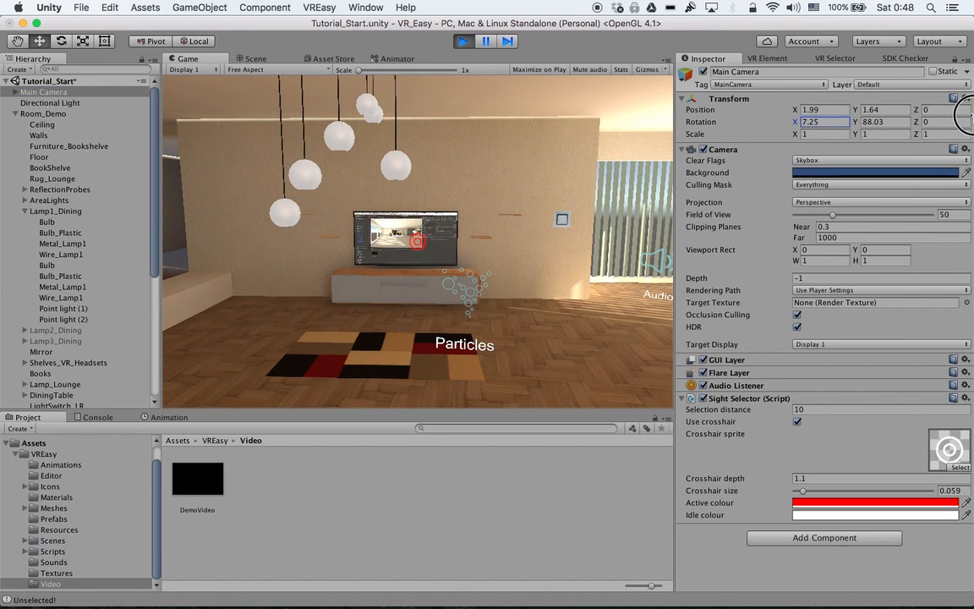
left_click_drag(794, 122, 784, 117)
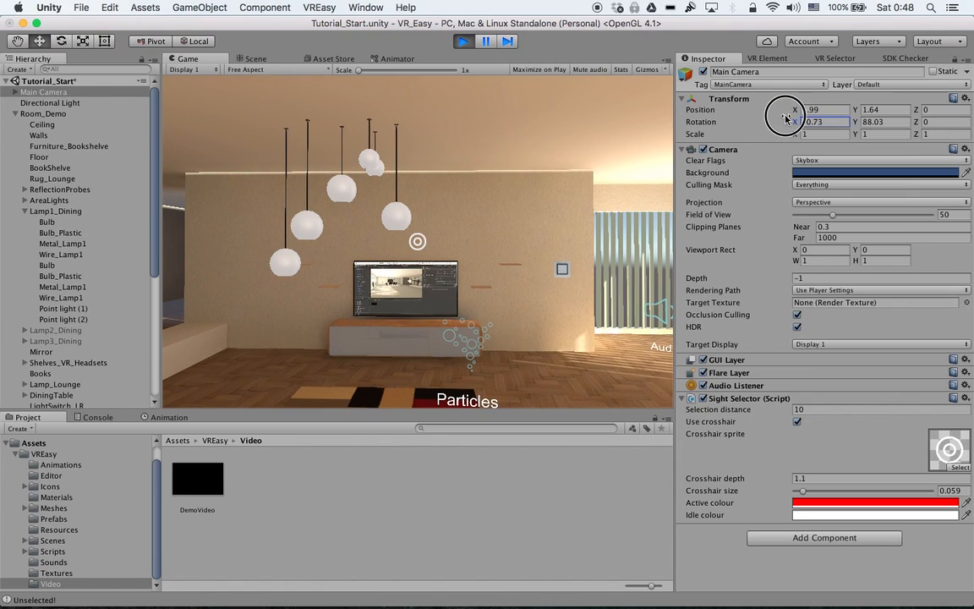
left_click_drag(781, 121, 774, 122)
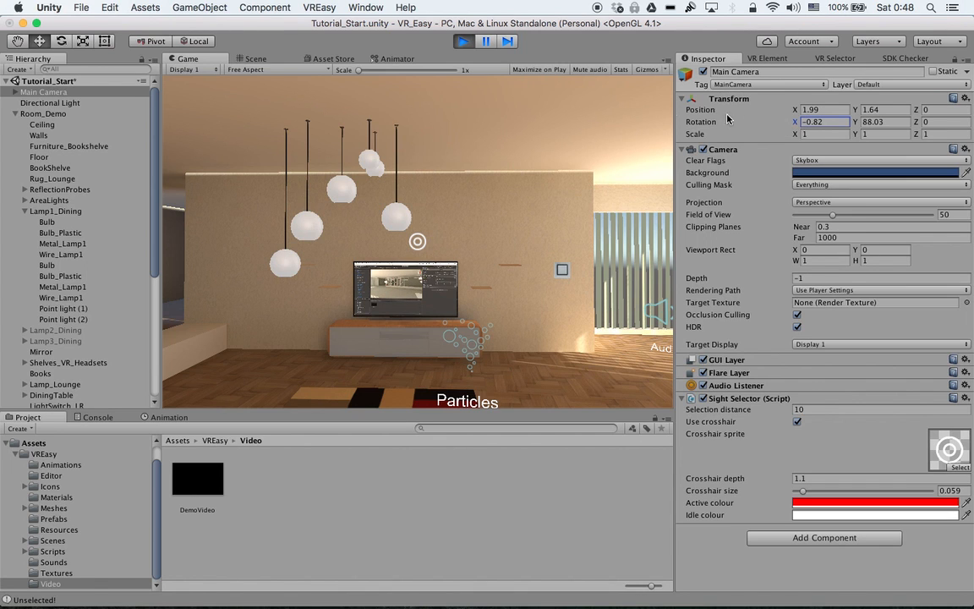
left_click(255, 57)
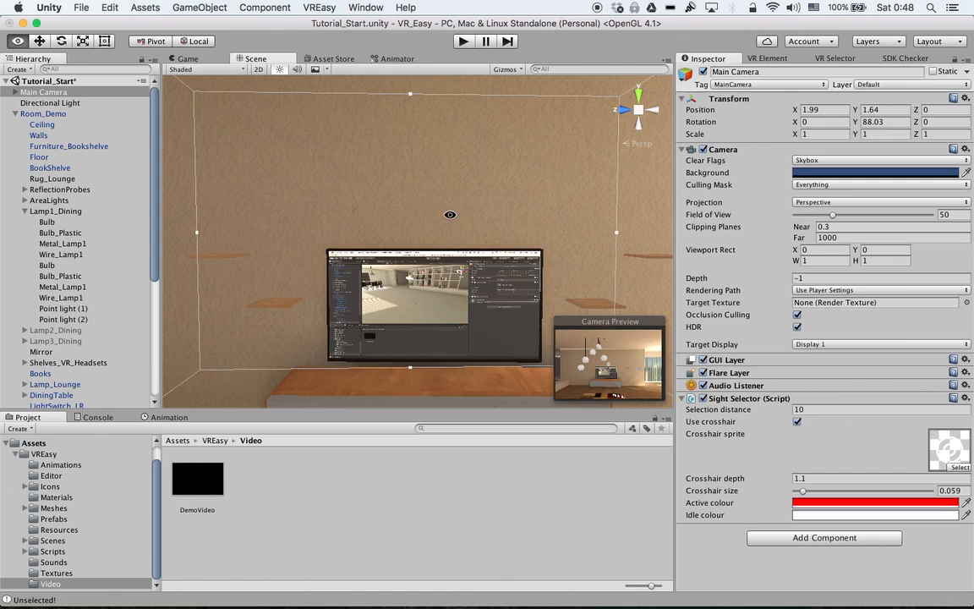
Start a new 2D button named Stop Movie using the Movie icon as its sprite.
left_click(765, 57)
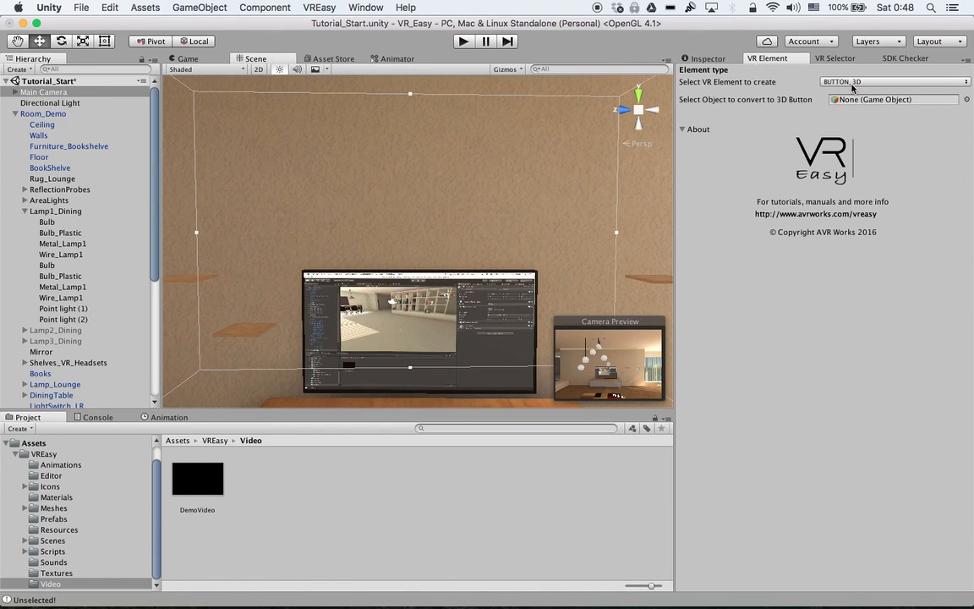
left_click(883, 81)
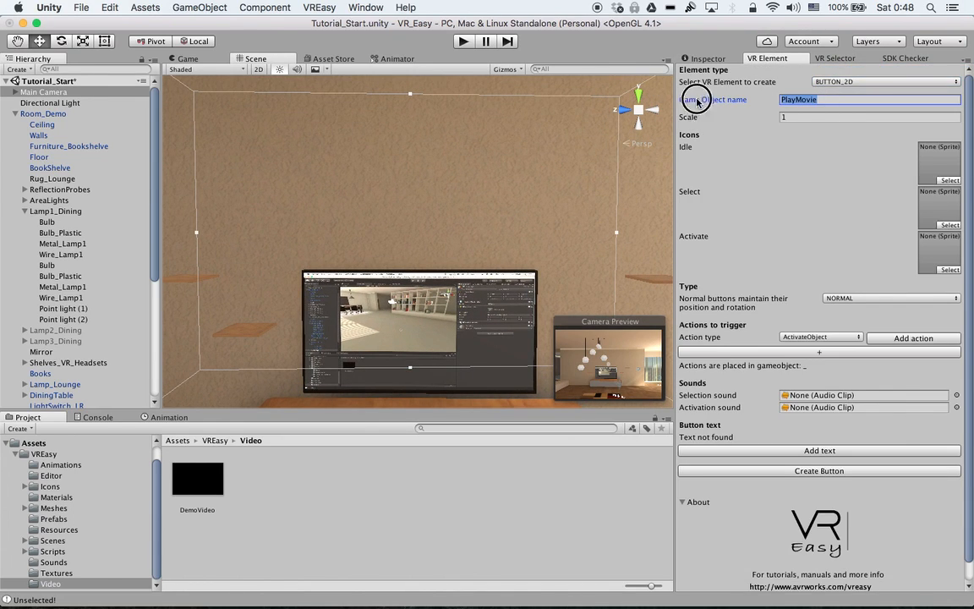
type("Stop")
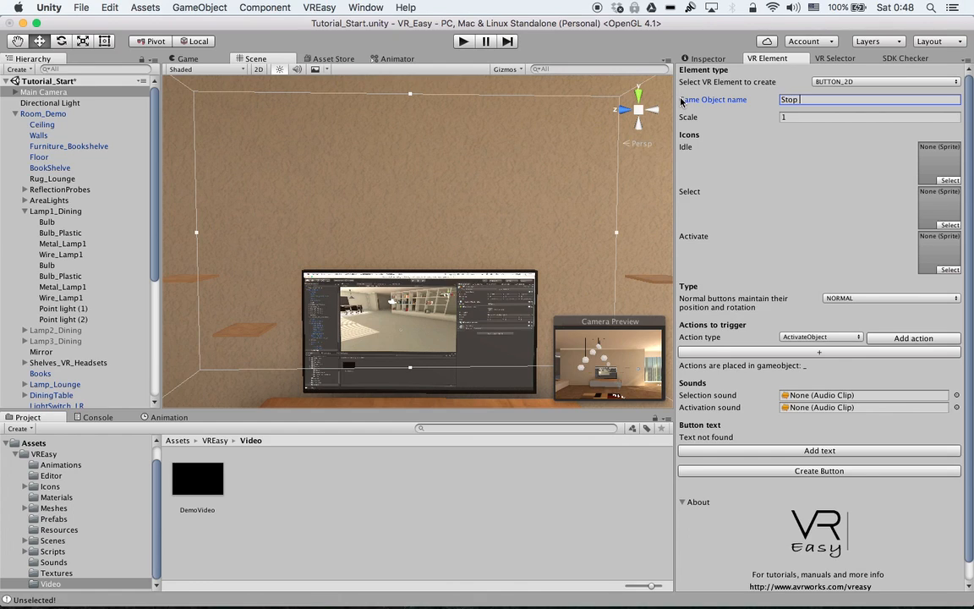
type("Movie")
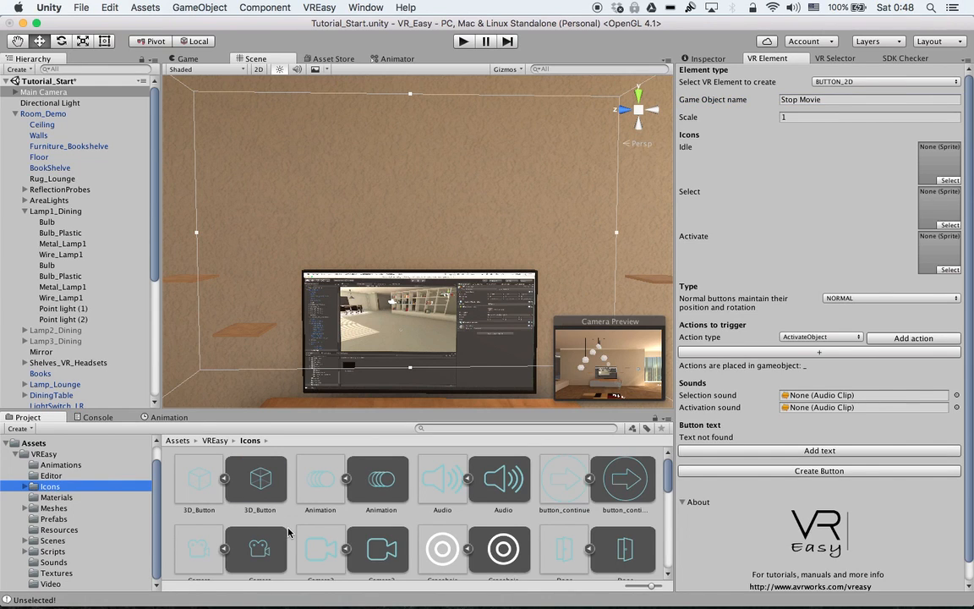
scroll("down", 3)
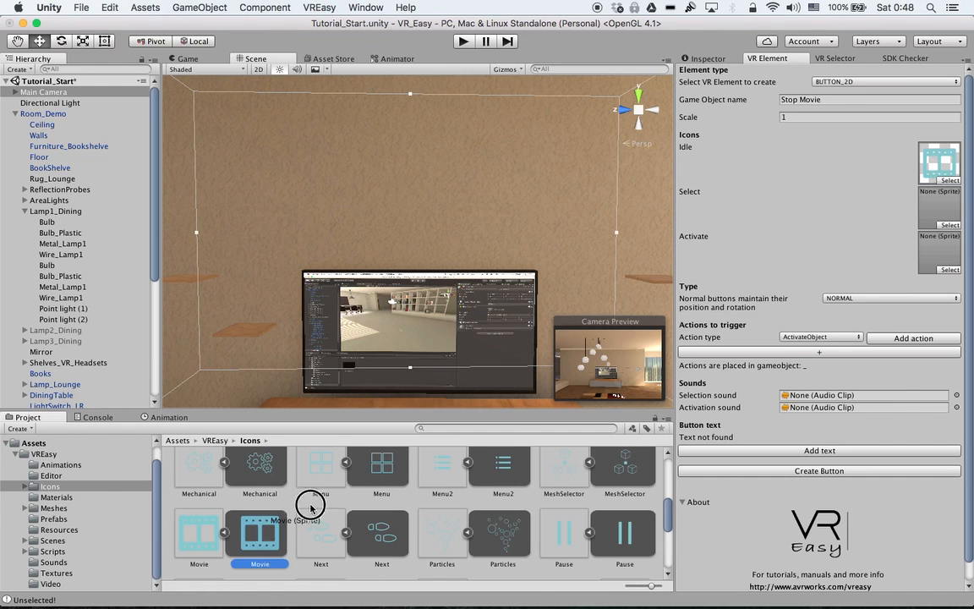
left_click_drag(261, 533, 939, 250)
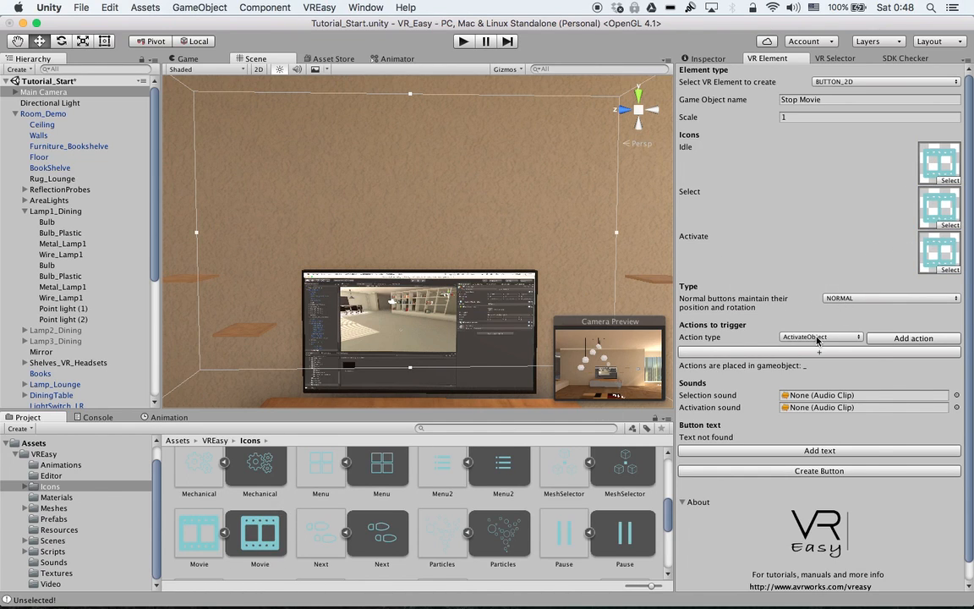
Give it a SendMessage action and create the Stop Movie button in the scene.
left_click(818, 337)
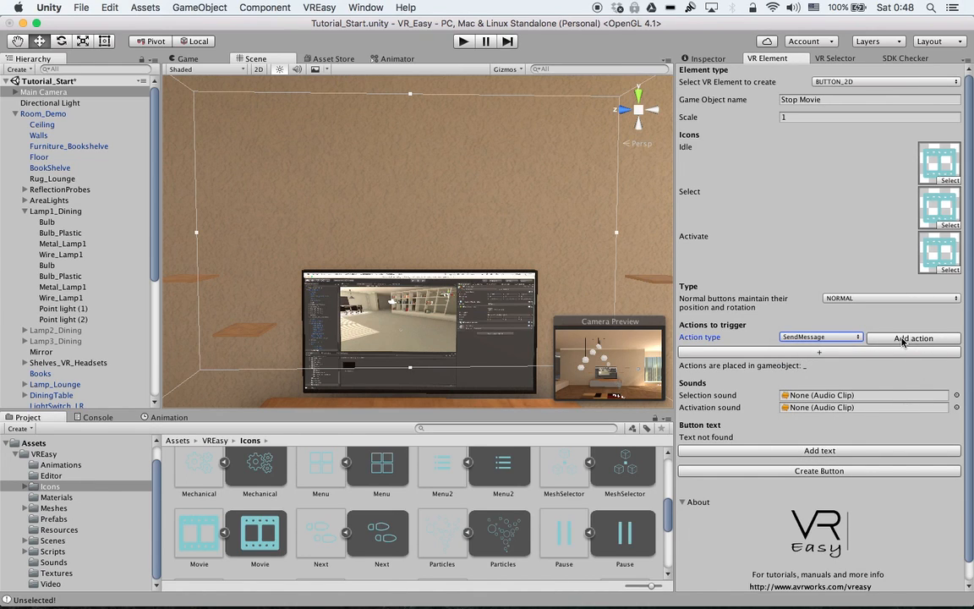
left_click(913, 338)
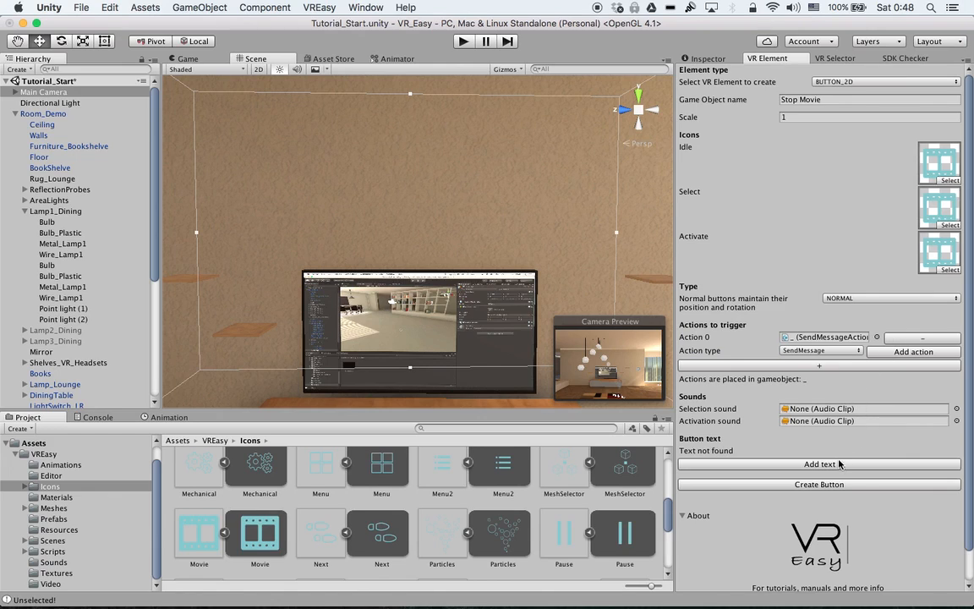
left_click(820, 463)
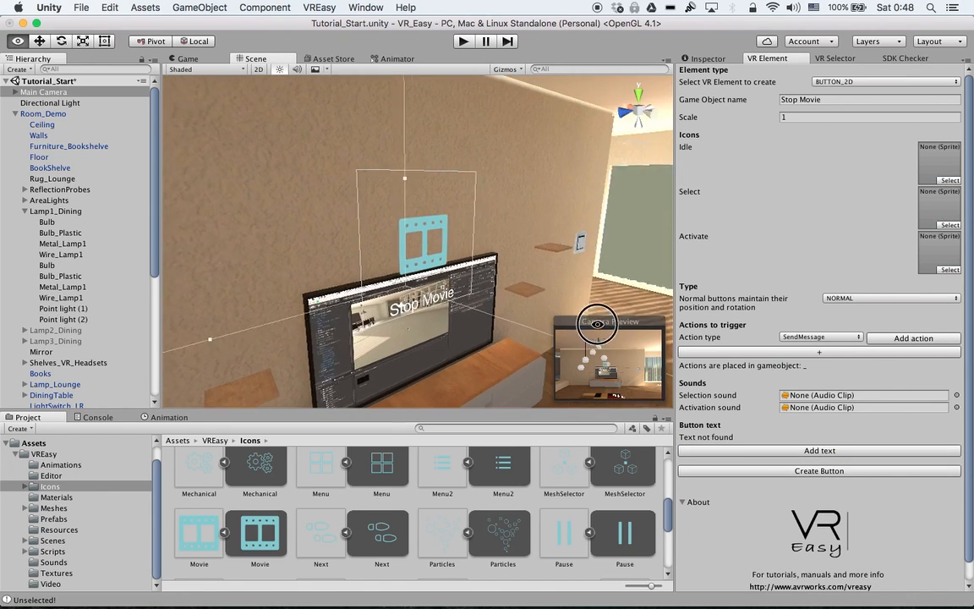
Zoom onto the new button and show Stop Movie's components in the Inspector.
scroll("down", 3)
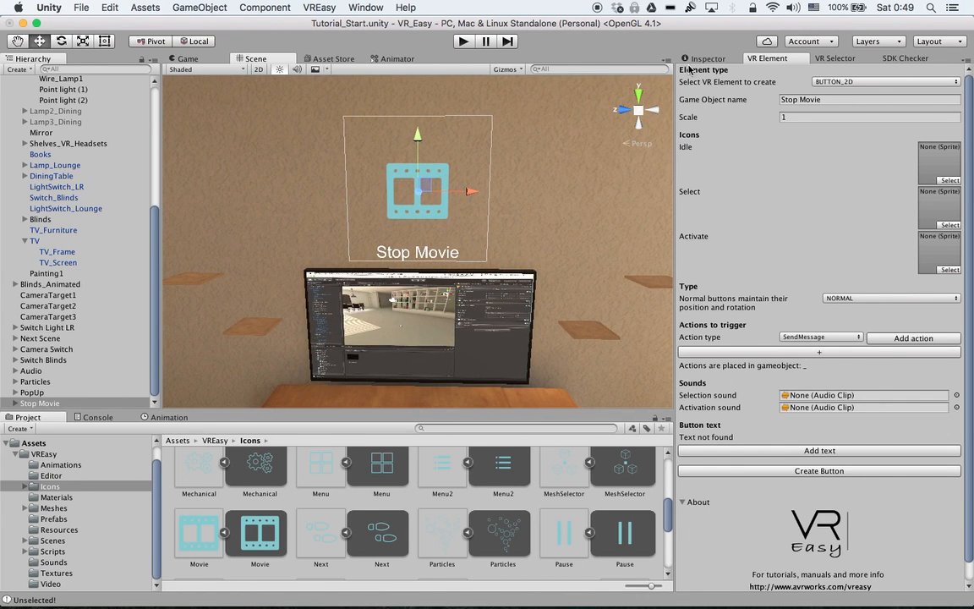
left_click(707, 57)
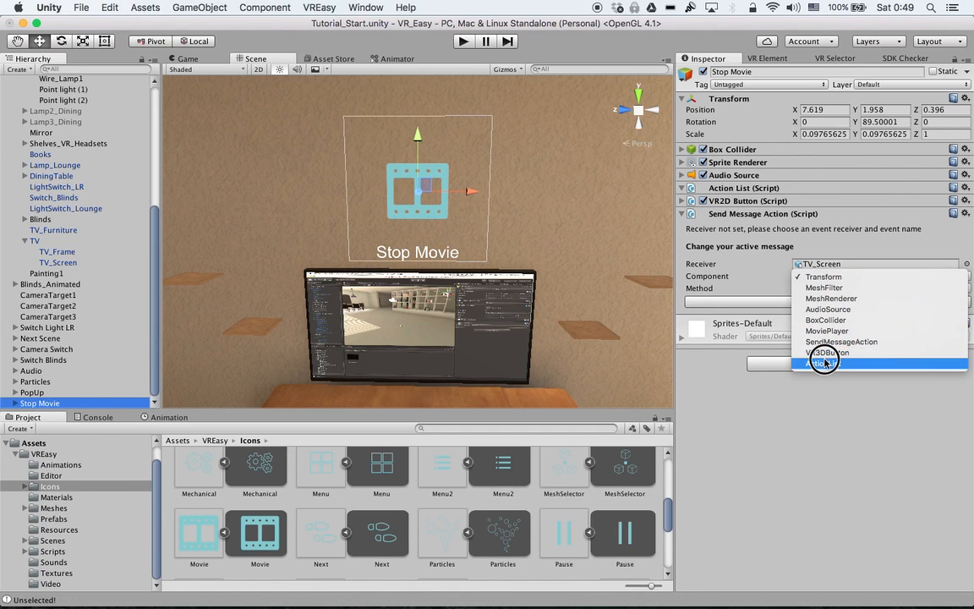
Set the button's message to StopMovie on TV_Screen's MoviePlayer, then start Play mode.
left_click(825, 329)
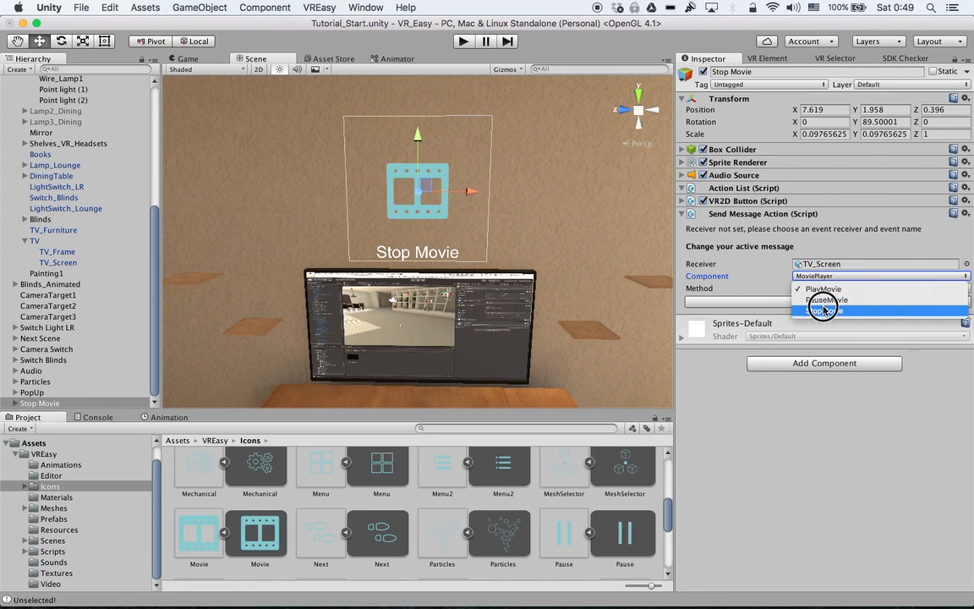
left_click(828, 311)
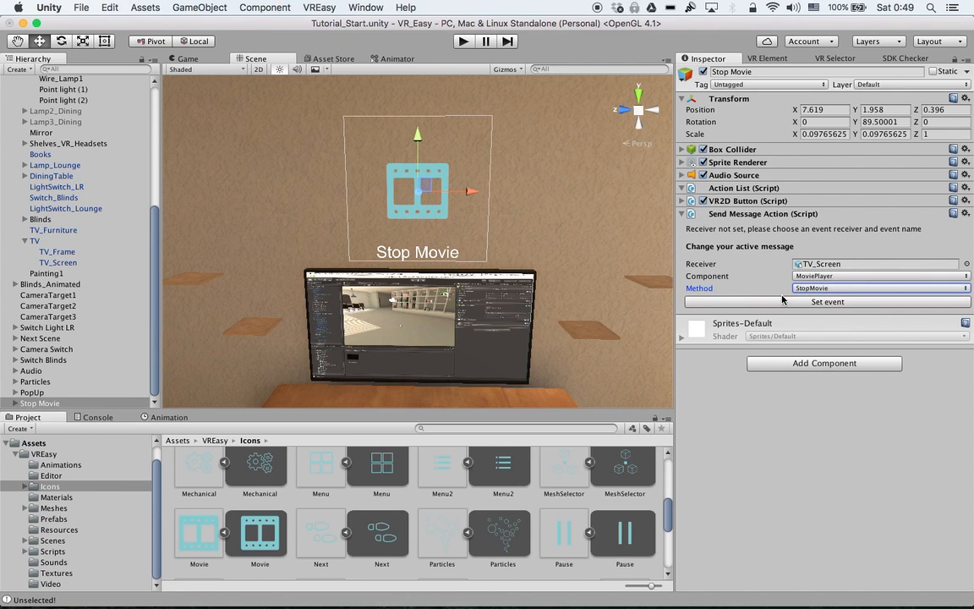
left_click(827, 301)
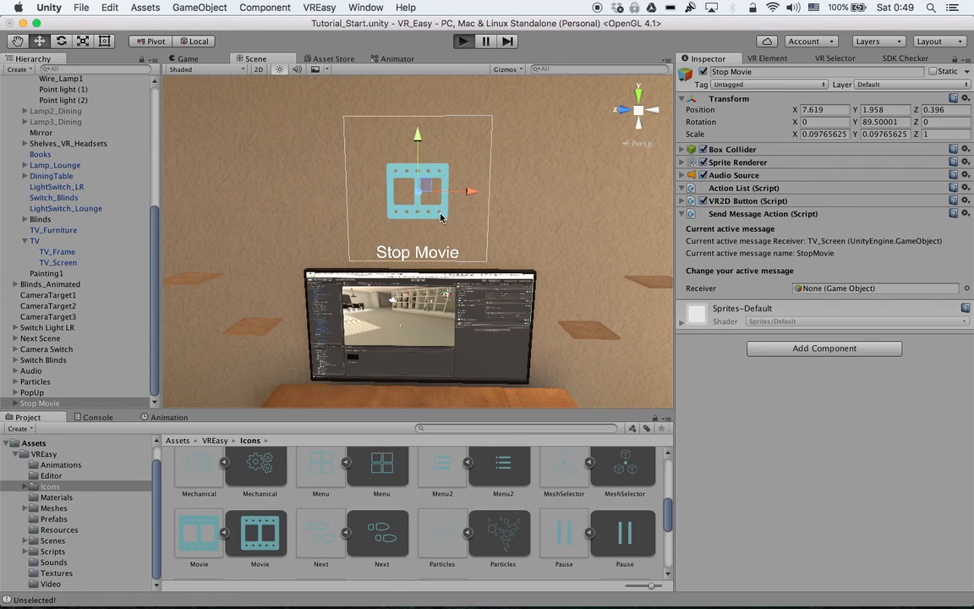
left_click(464, 41)
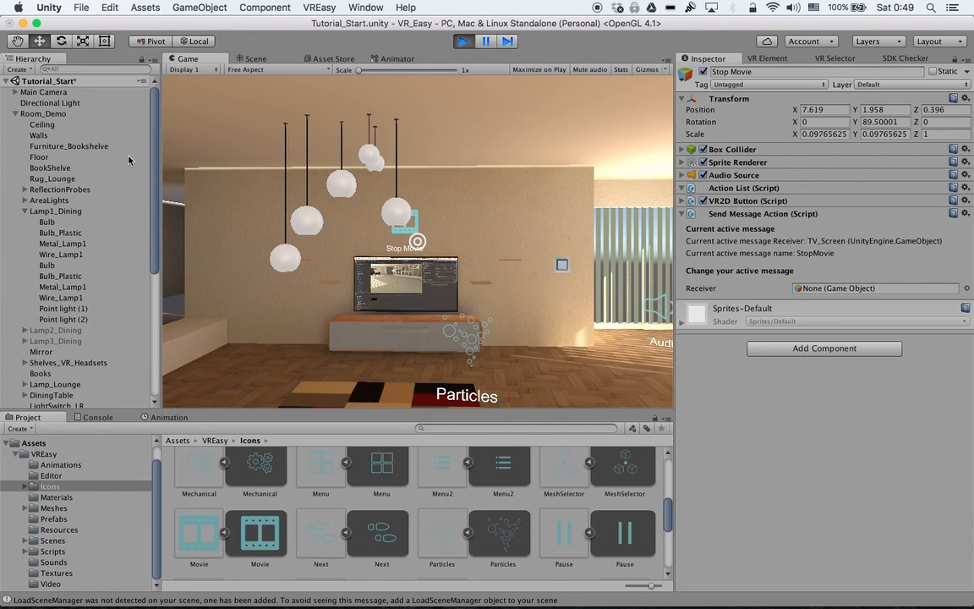
With Main Camera selected, rotate the view to gaze at the TV then the Stop Movie button, and end the play test.
left_click(44, 91)
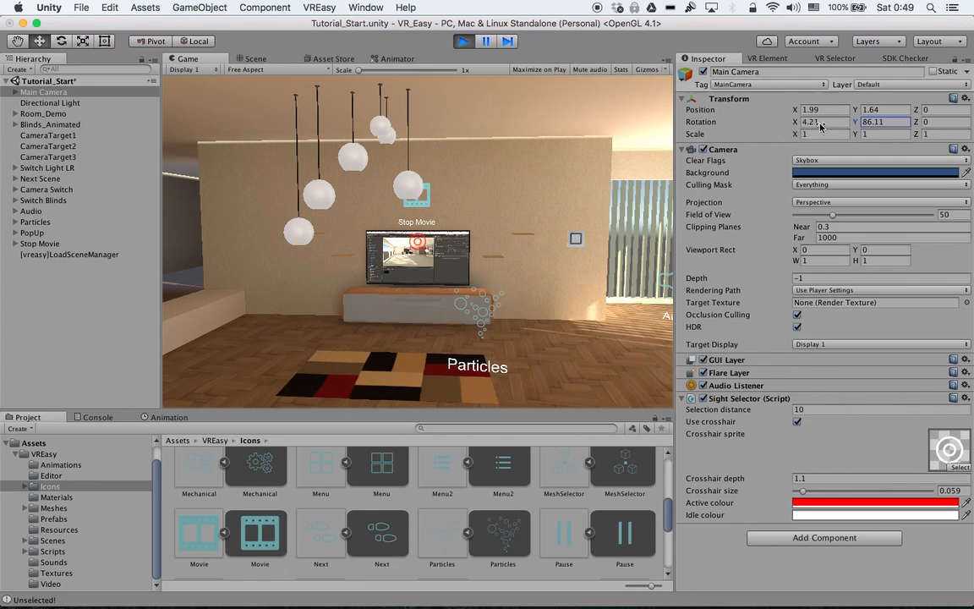
left_click_drag(788, 122, 769, 122)
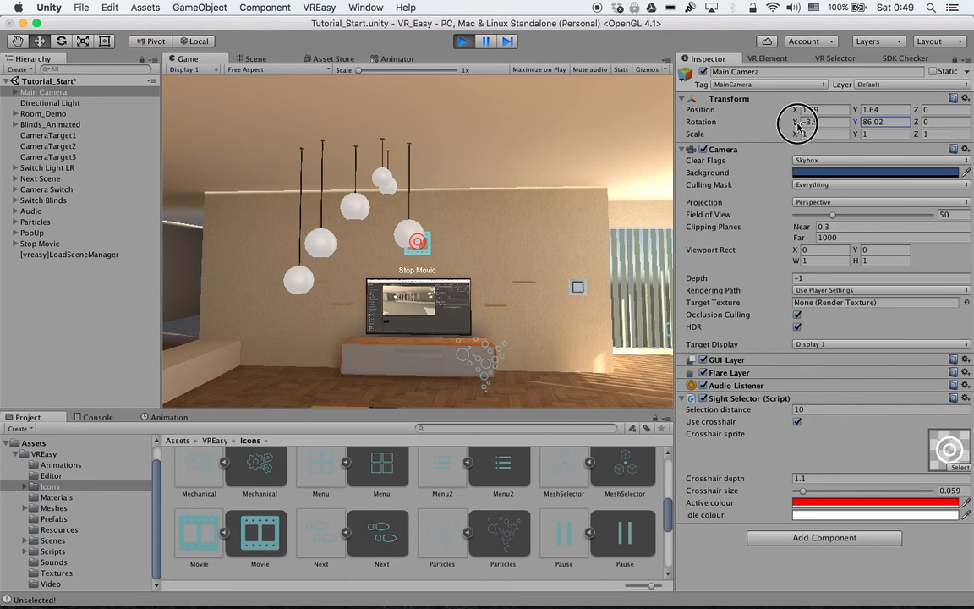
left_click_drag(798, 122, 825, 121)
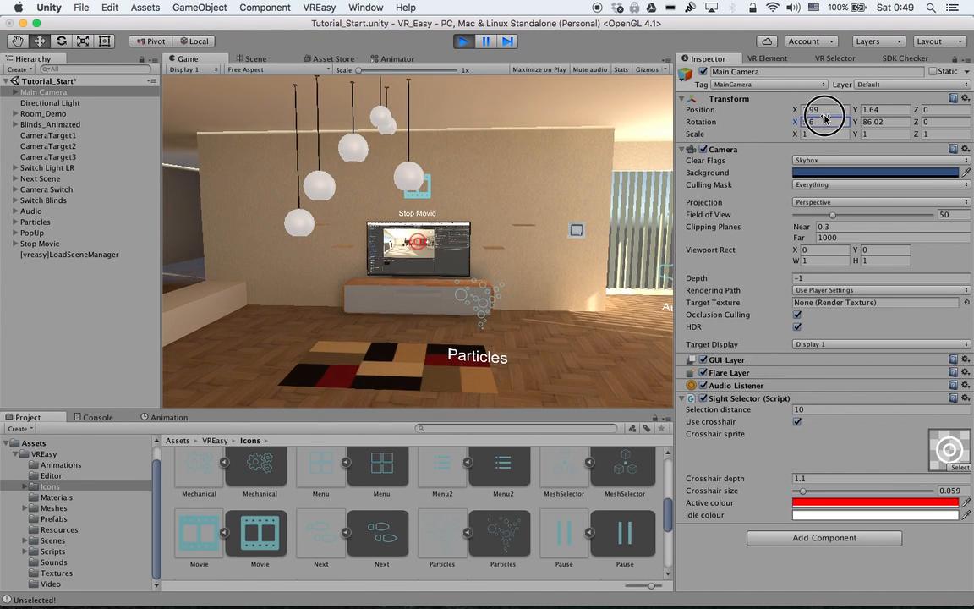
left_click_drag(811, 122, 811, 121)
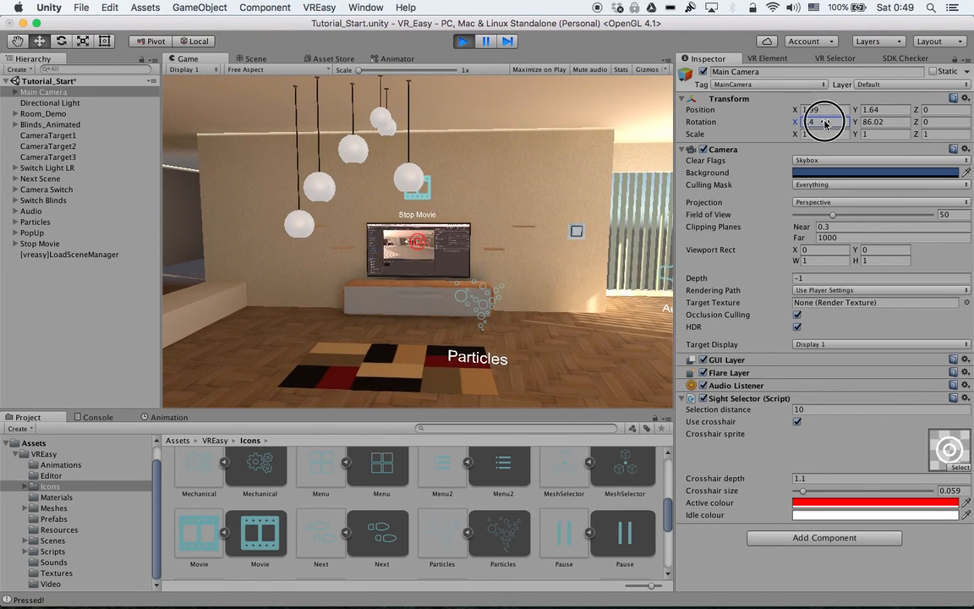
left_click(463, 41)
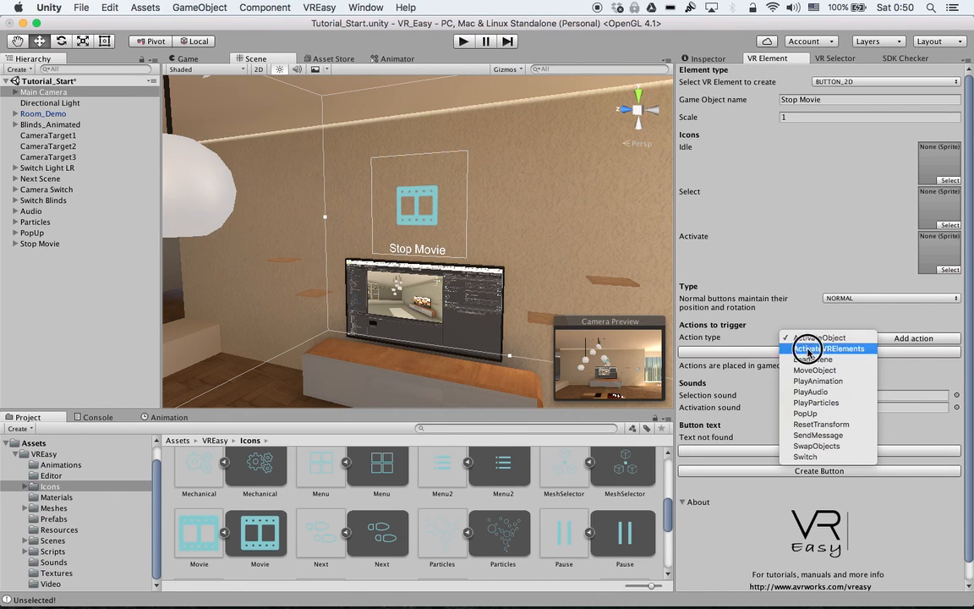
mouse_move(815, 446)
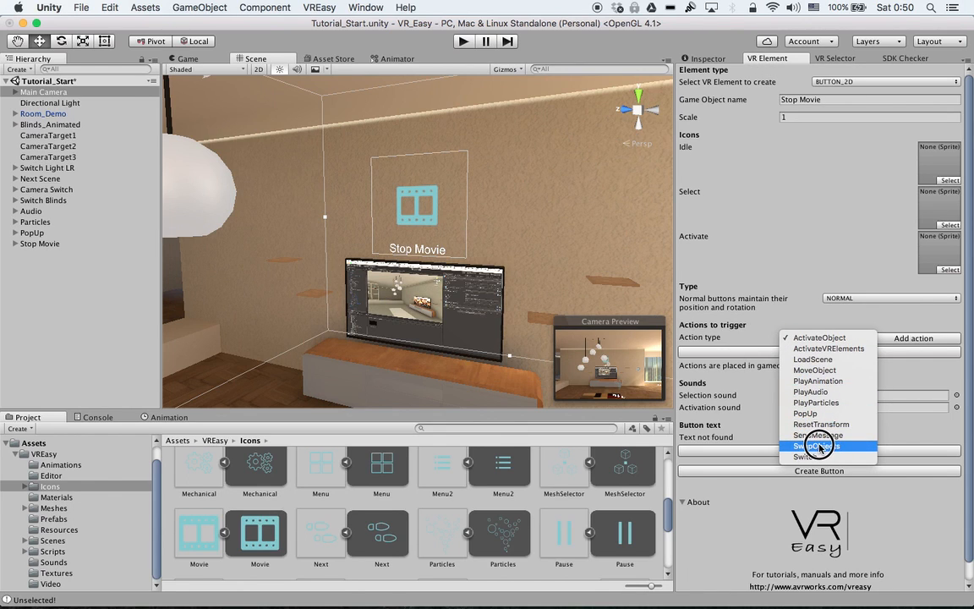